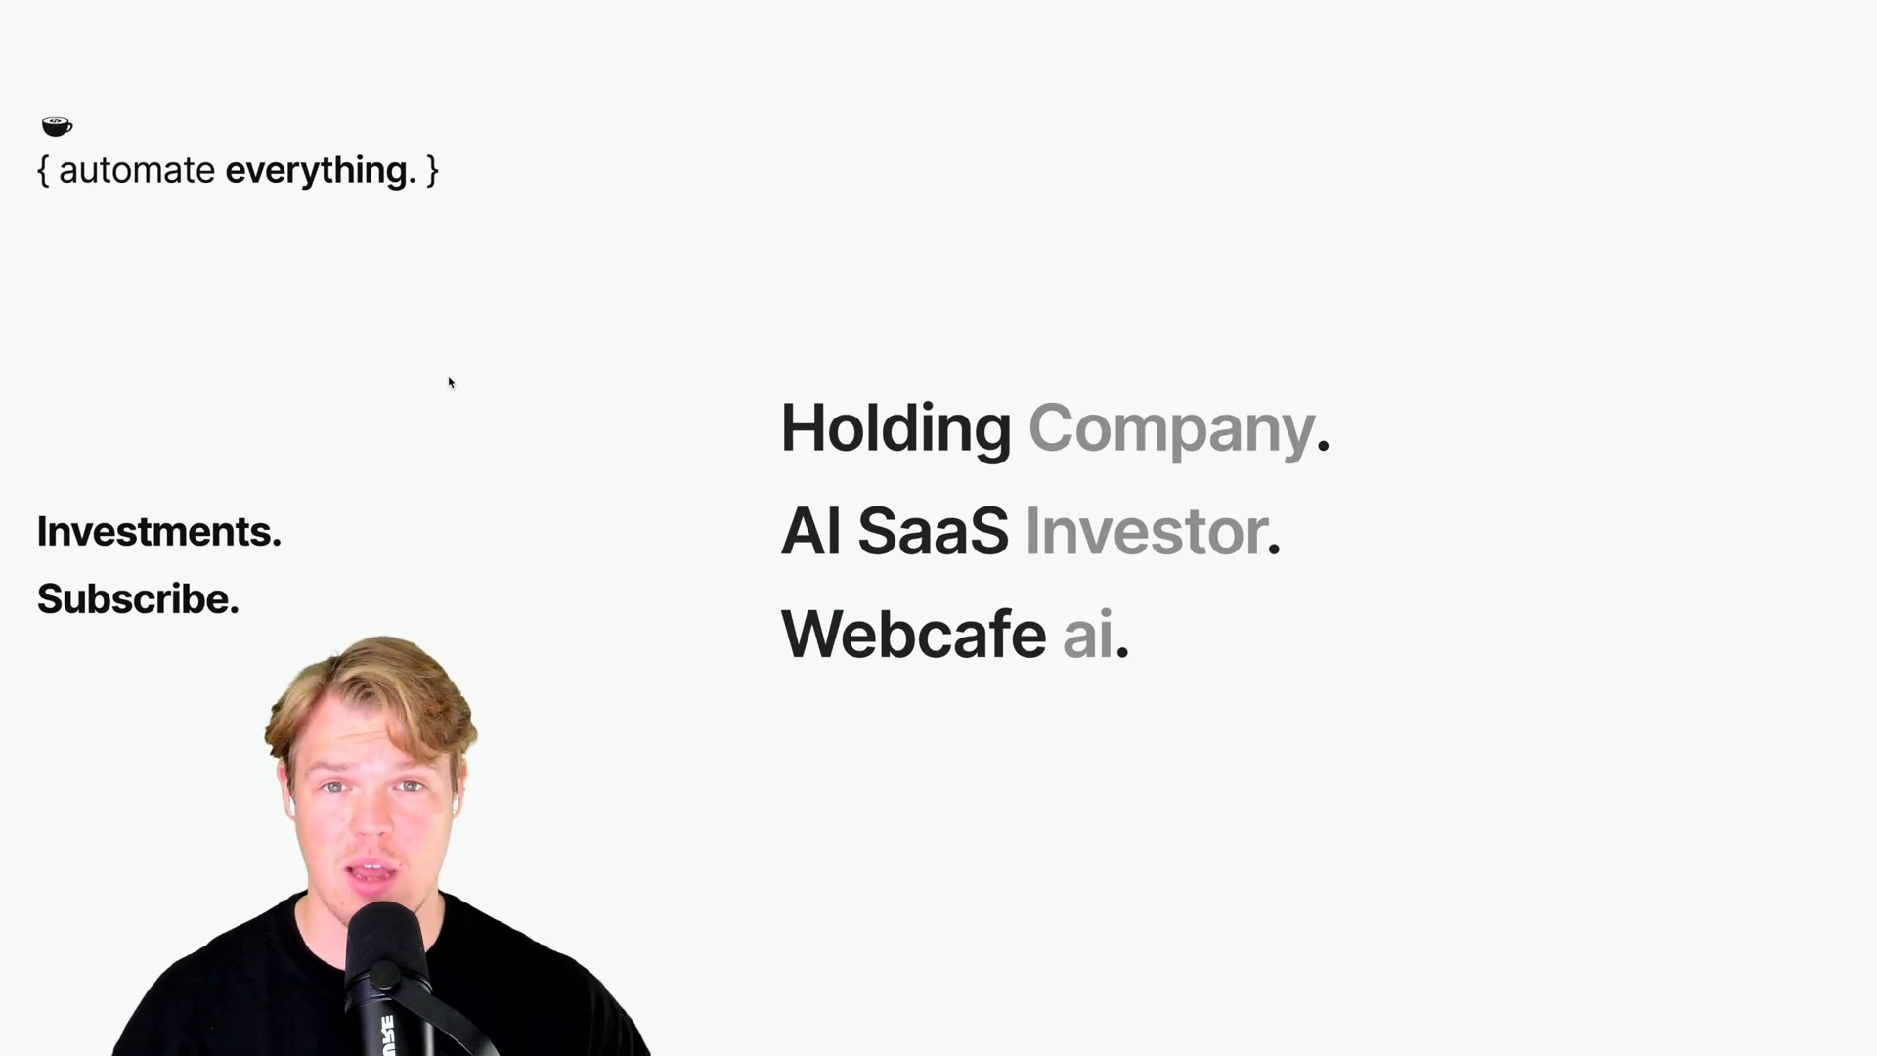
# Step: Handwrite '1) Fun' and a second numbered reason under the Why heading
pyautogui.click(137, 599)
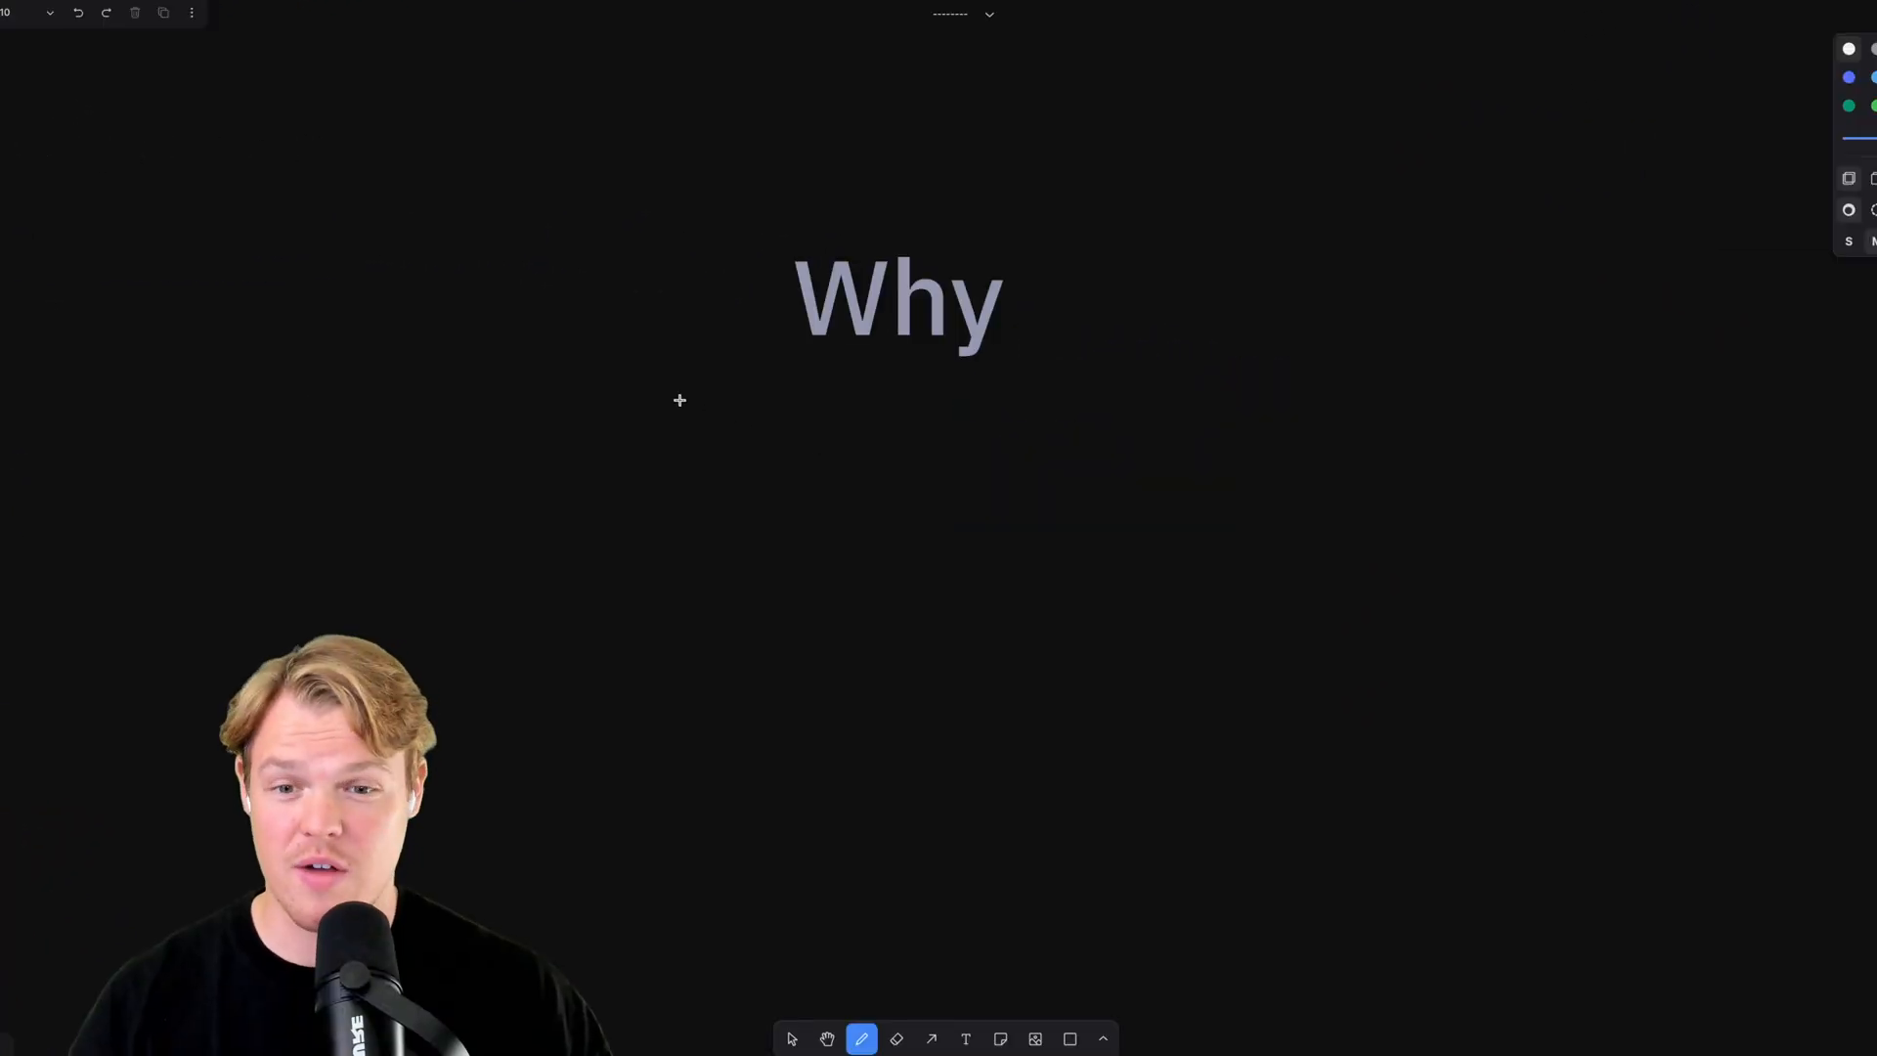
pyautogui.moveTo(671, 383); pyautogui.dragTo(814, 491)
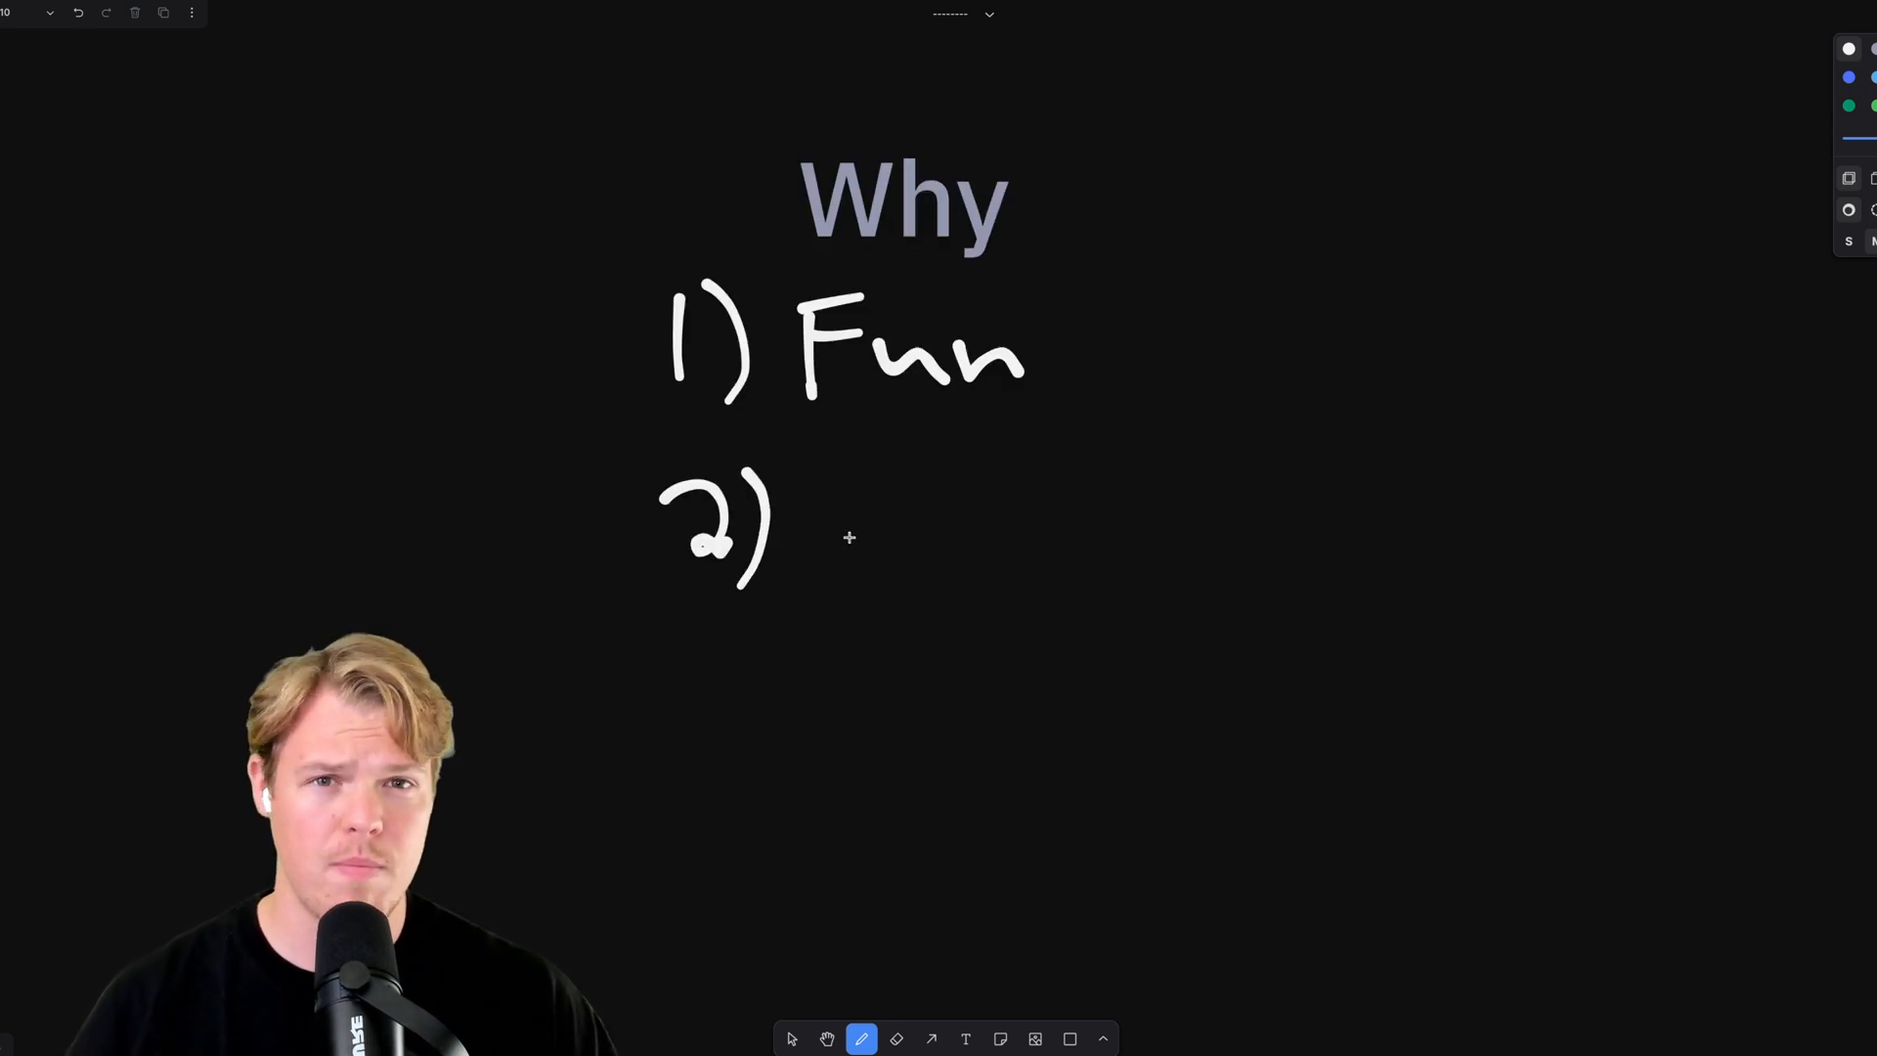
pyautogui.moveTo(850, 497); pyautogui.dragTo(850, 569)
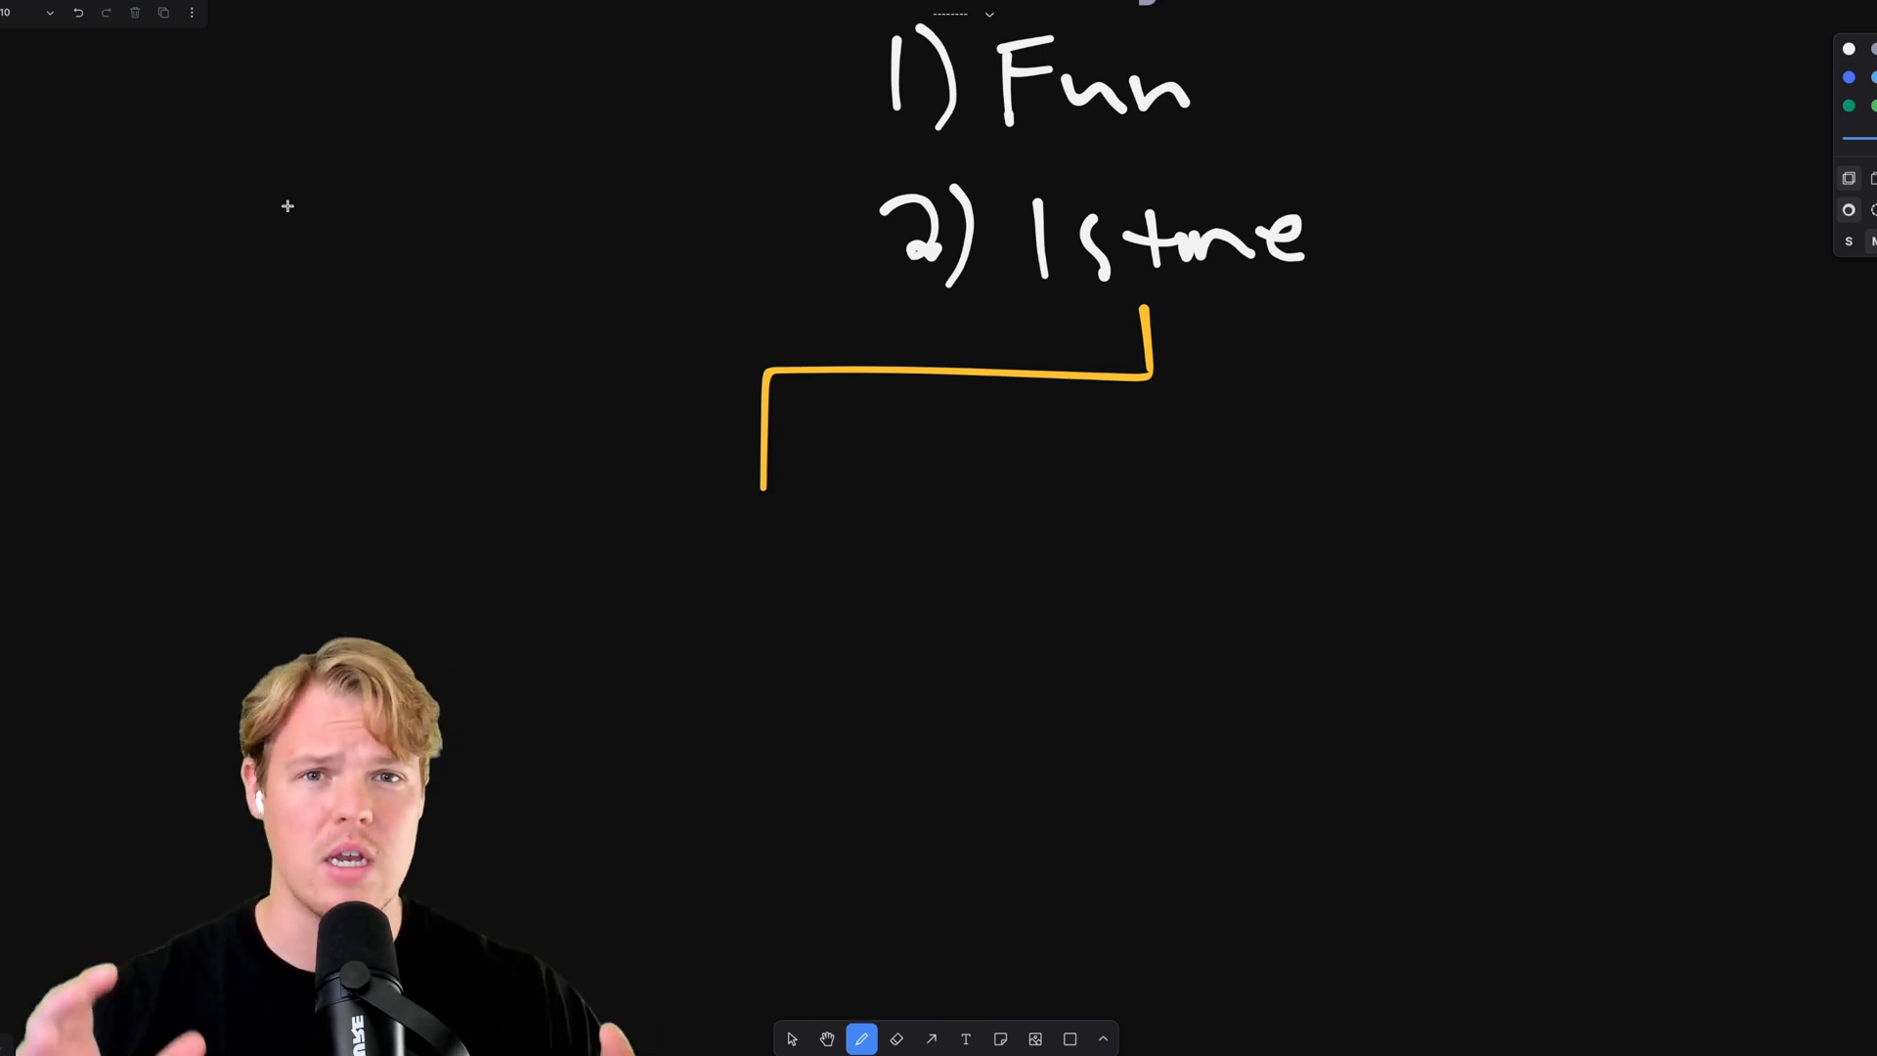
pyautogui.moveTo(932, 503)
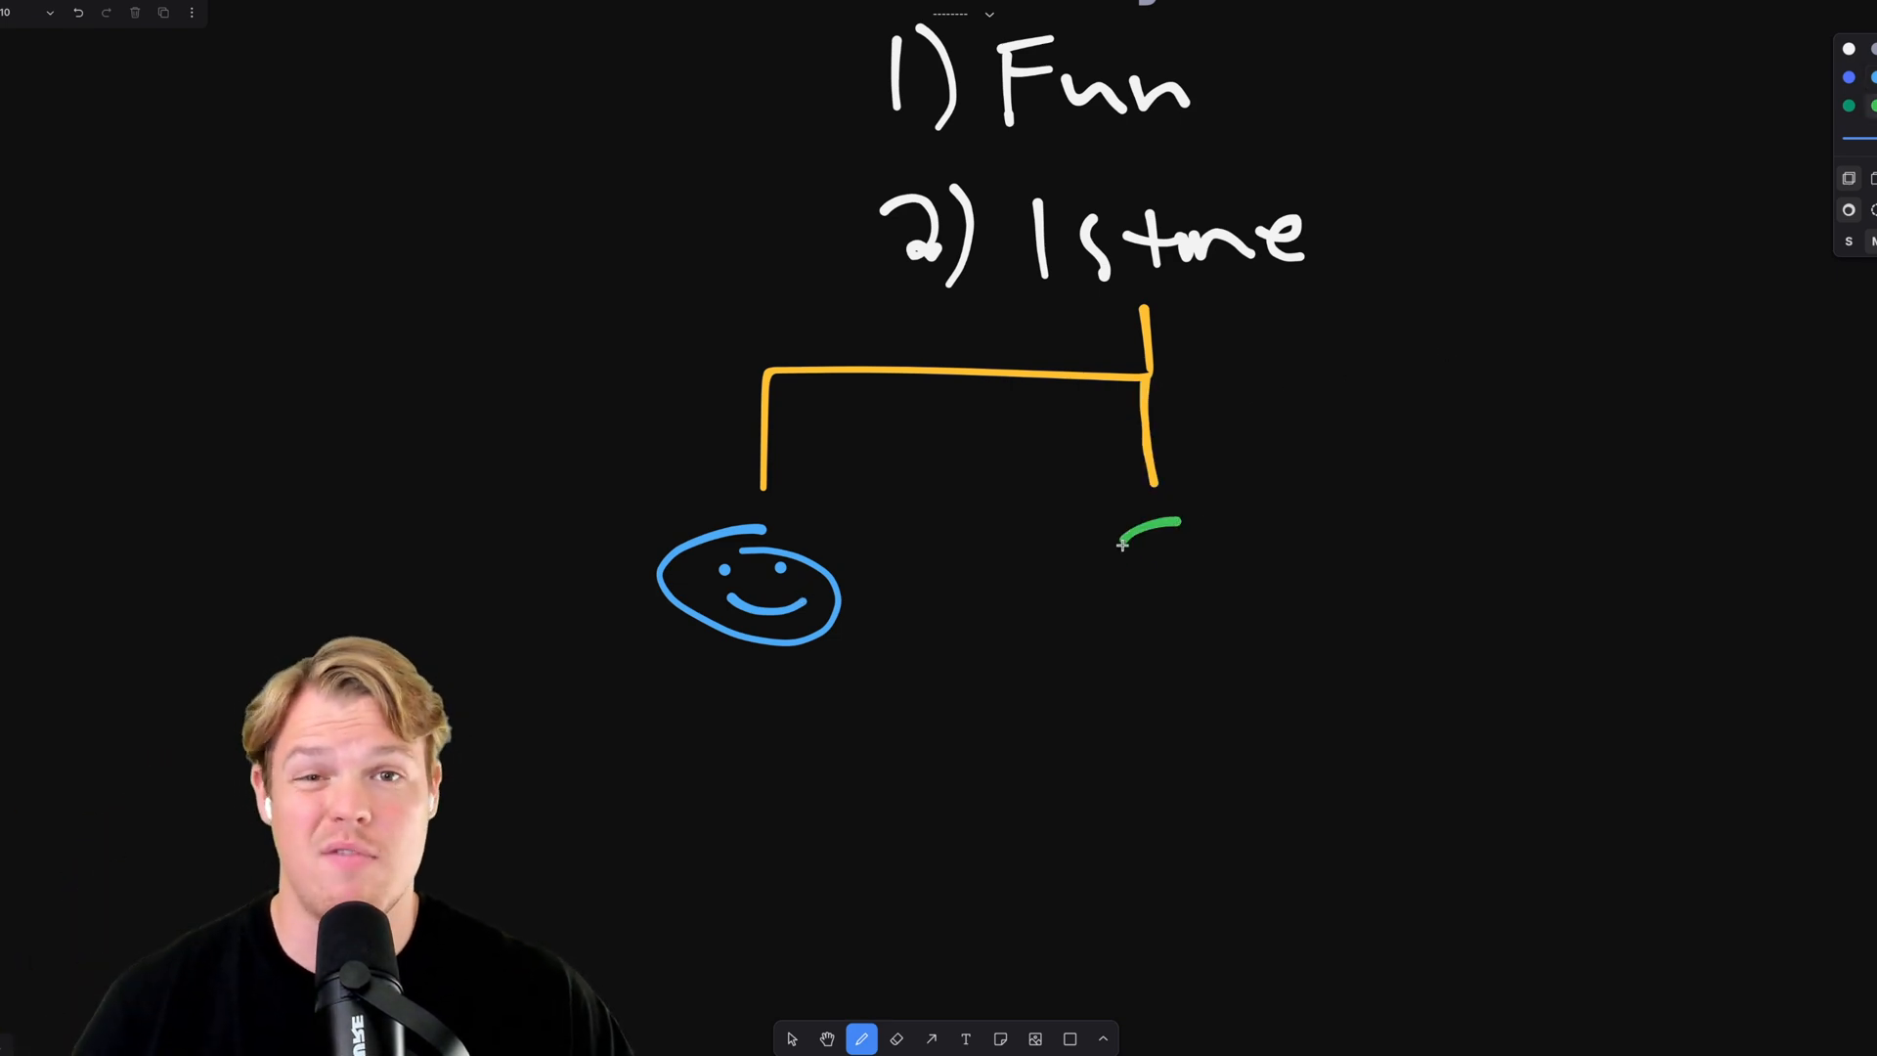
# Step: Draw a green dollar sign under the right branch of the bracket
pyautogui.moveTo(1149, 527); pyautogui.dragTo(1137, 670)
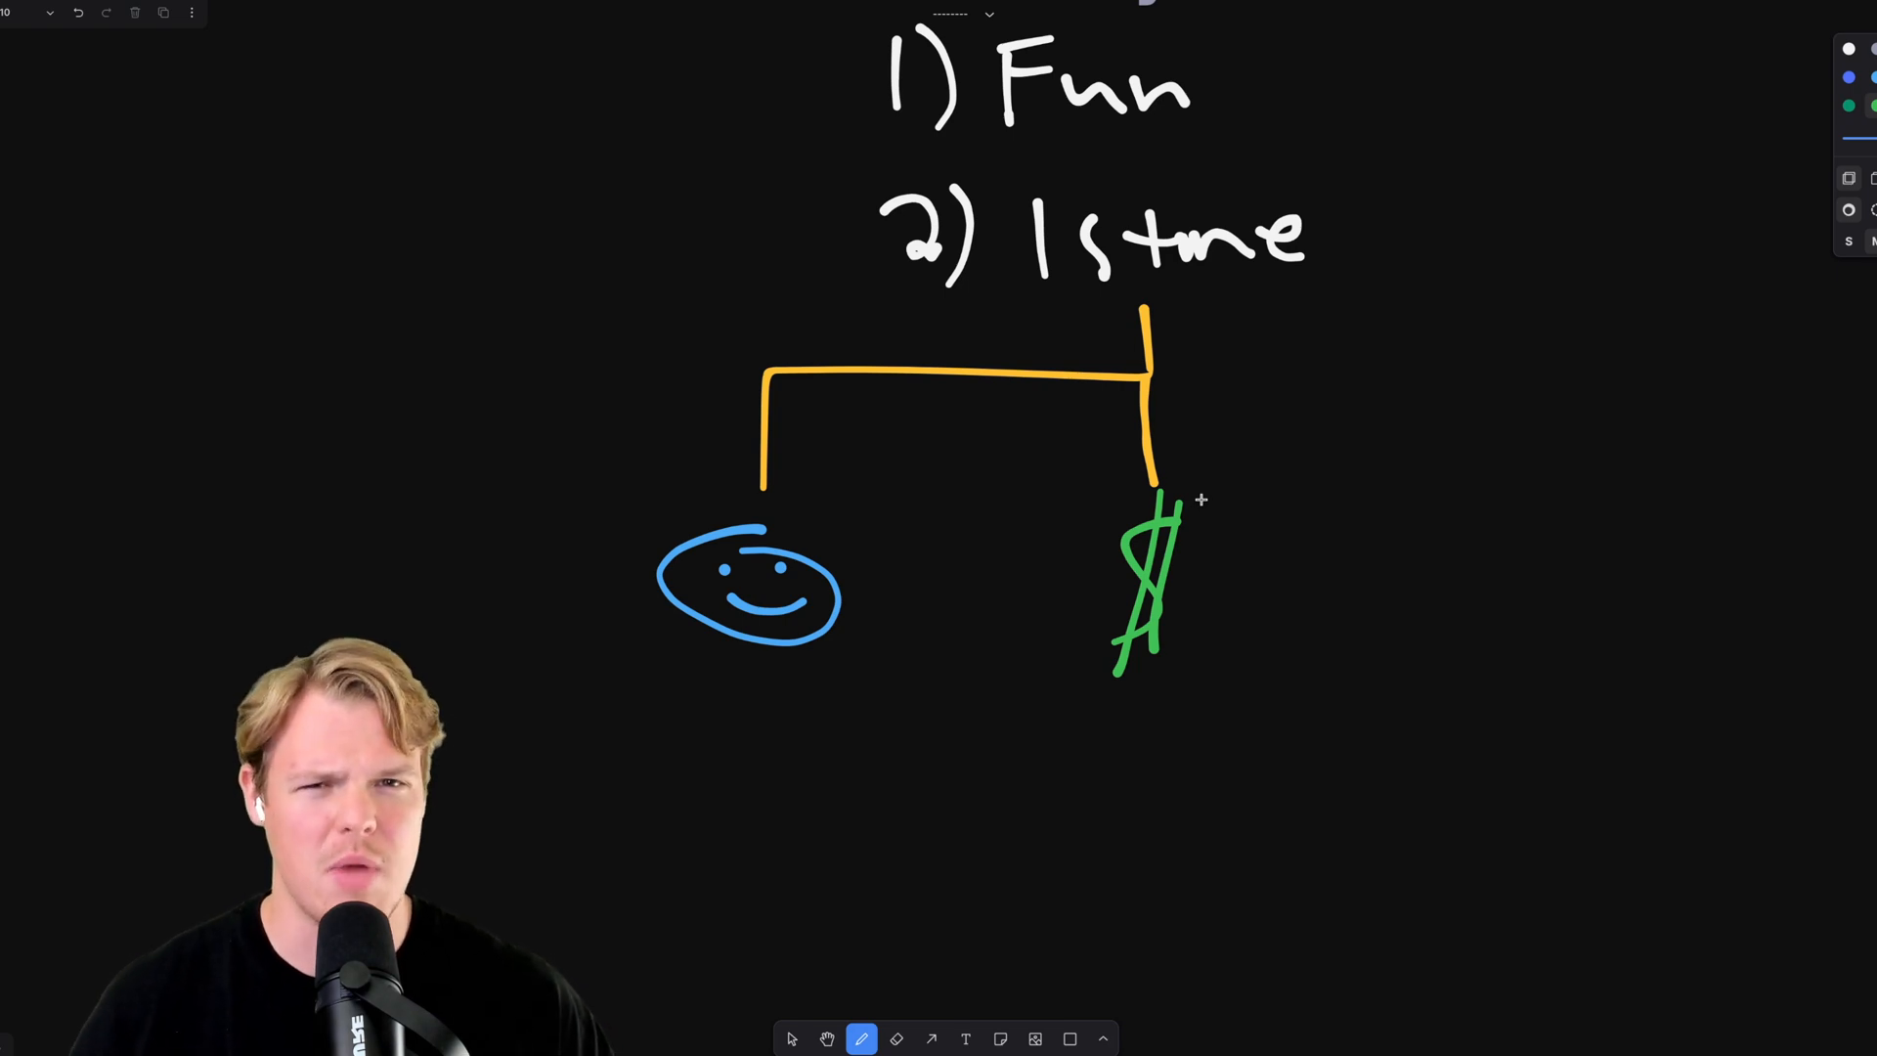
pyautogui.moveTo(1388, 409)
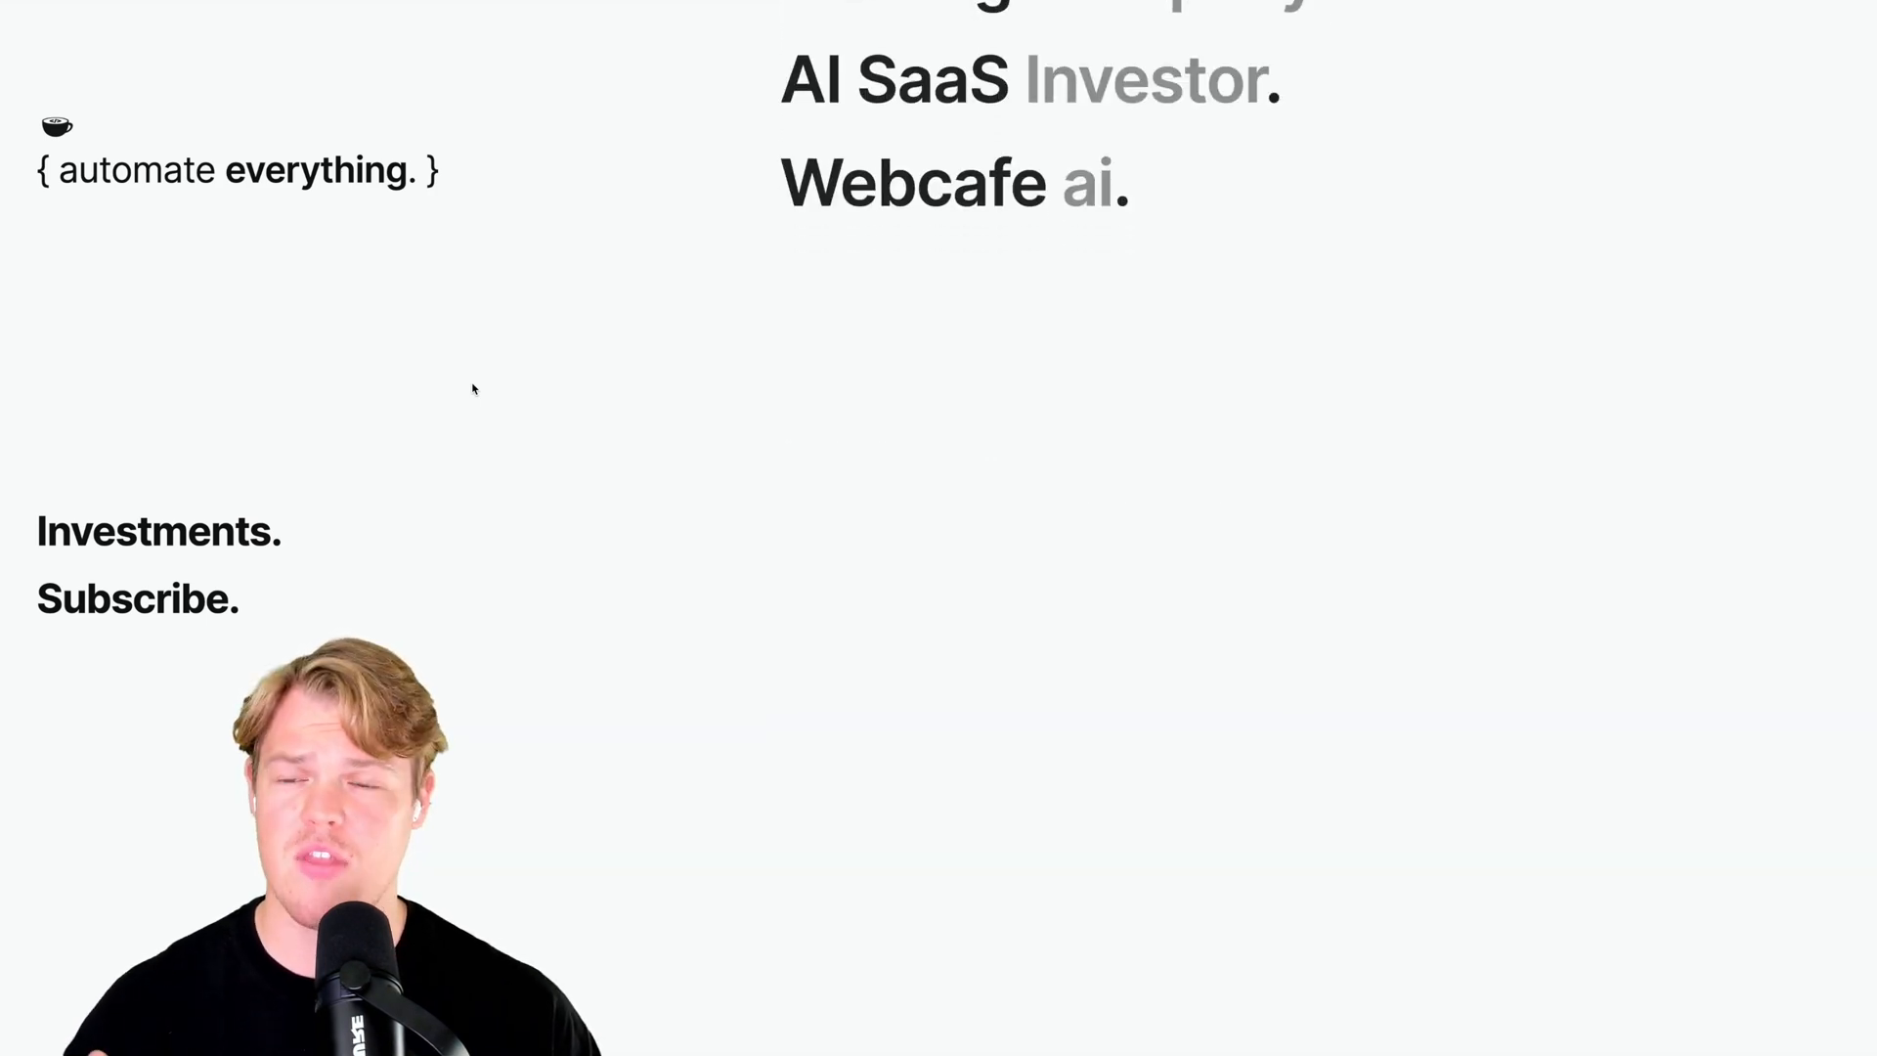
pyautogui.scroll(-3)
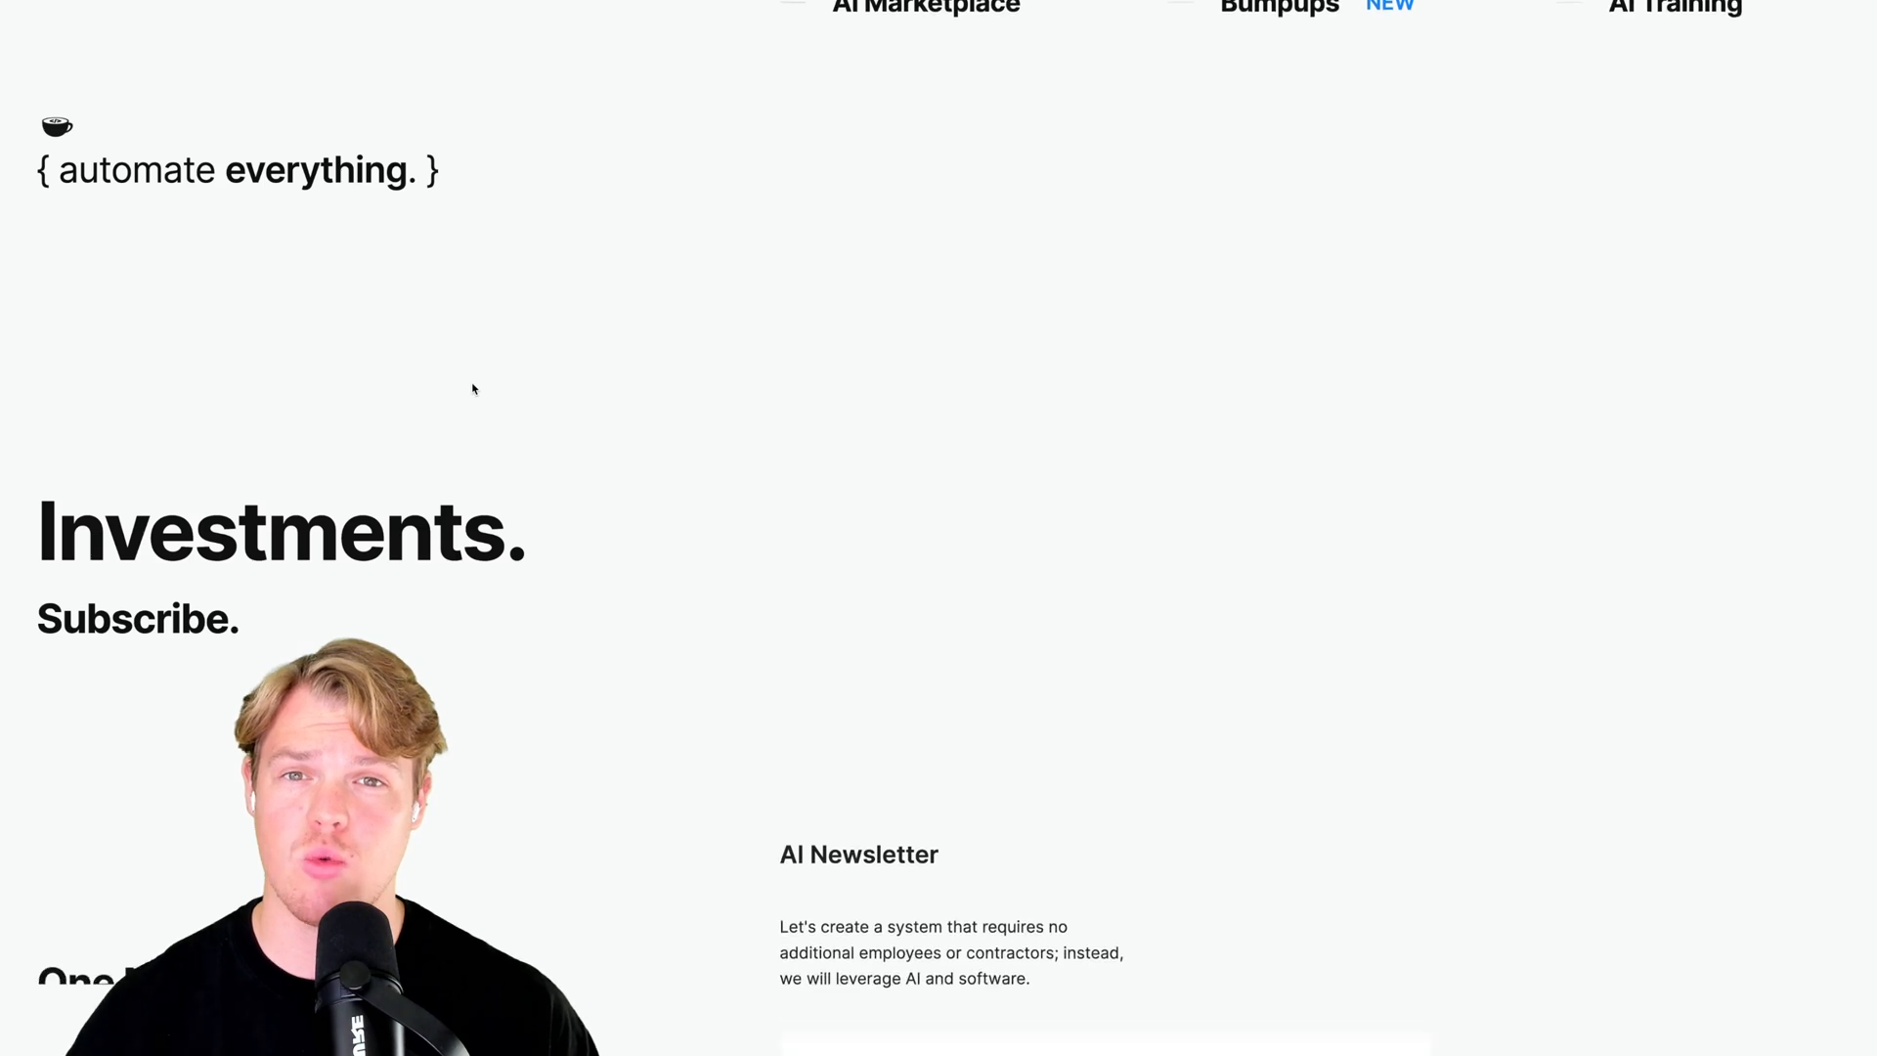
pyautogui.scroll(-3)
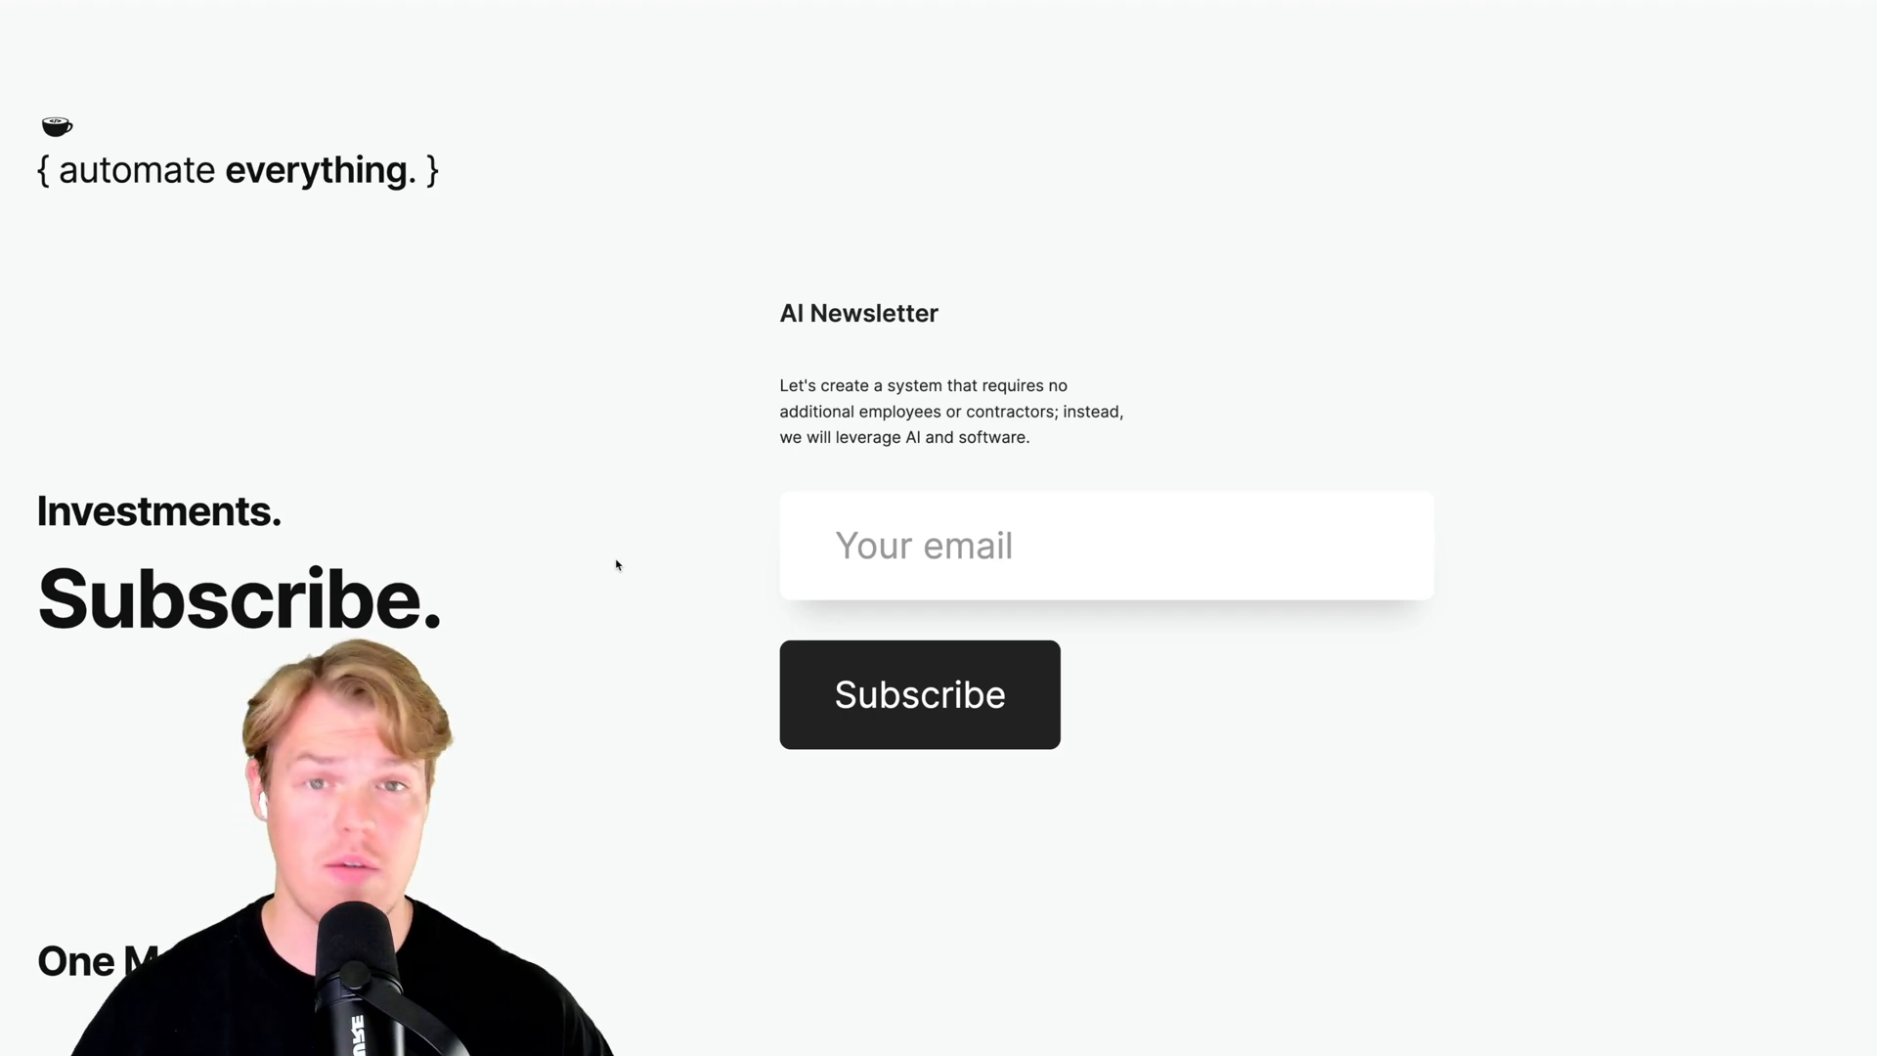
pyautogui.scroll(-3)
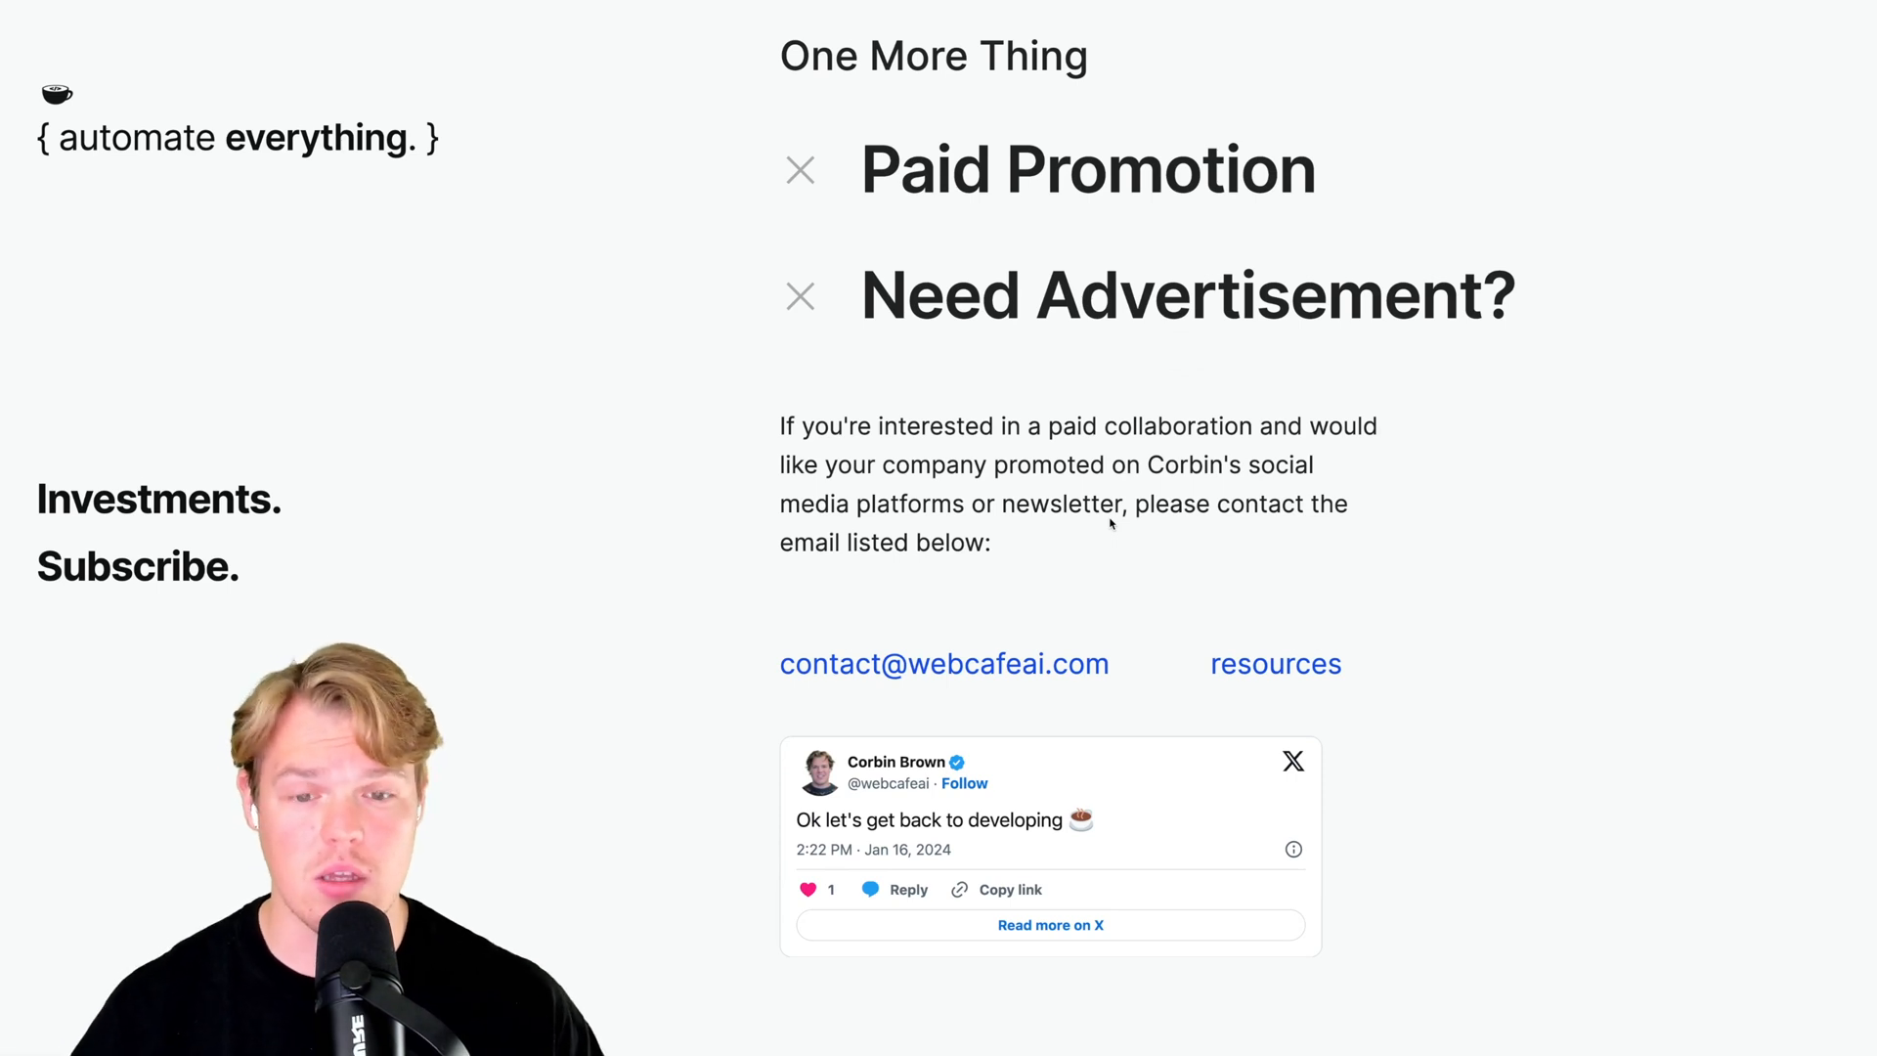
pyautogui.scroll(-3)
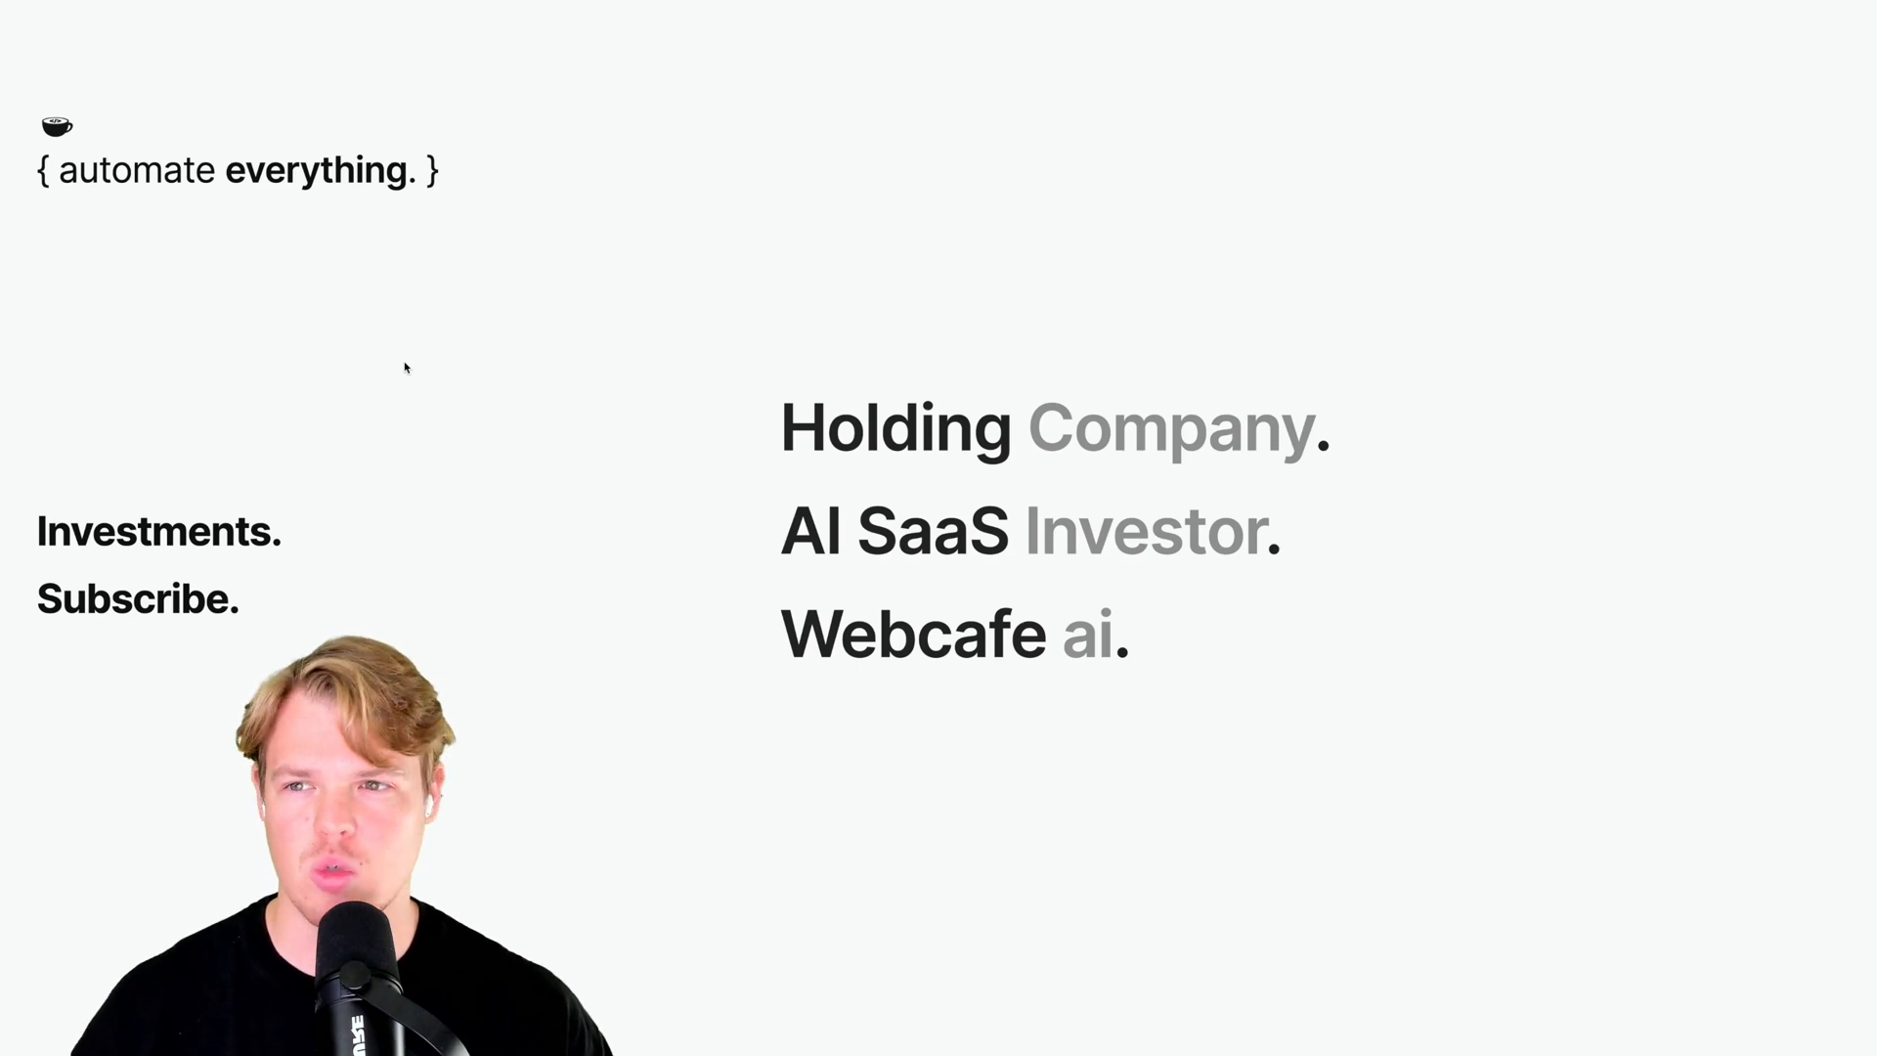
pyautogui.click(137, 598)
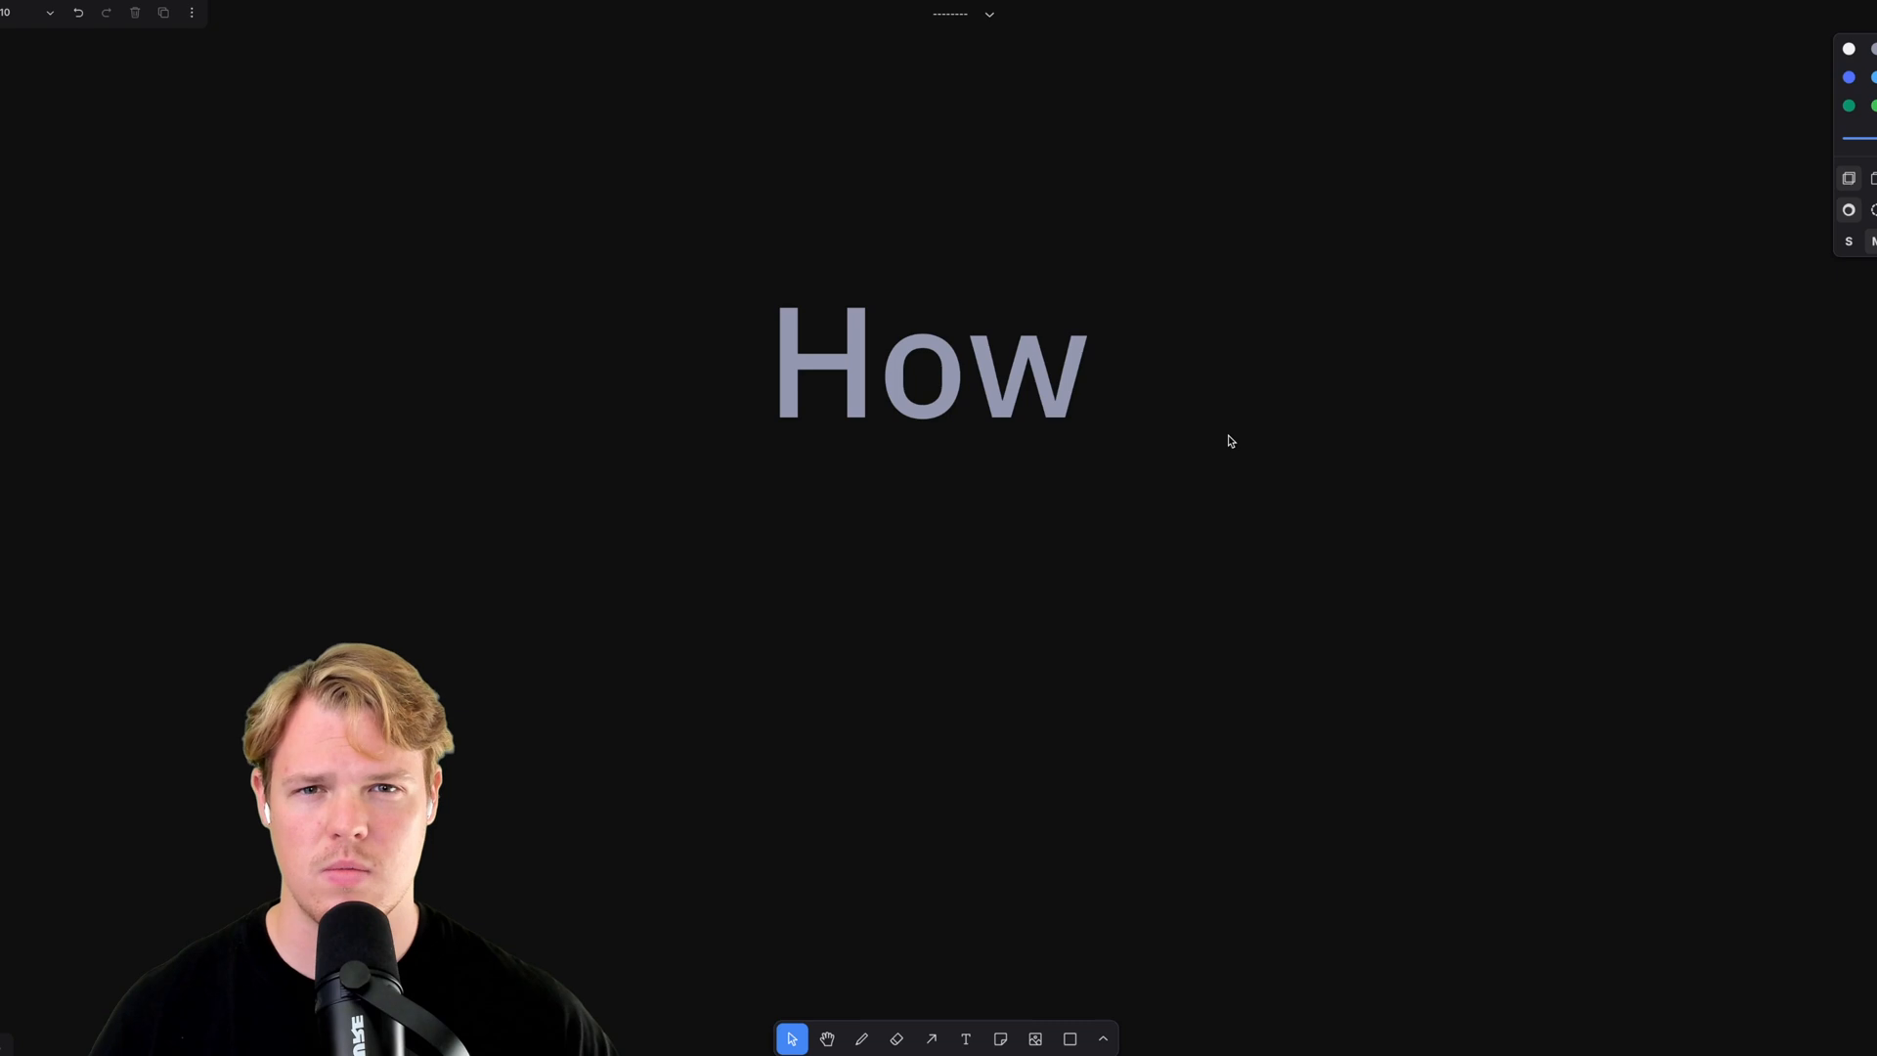
# Step: Sketch freehand strokes with the Draw tool beneath the How heading
pyautogui.click(865, 1039)
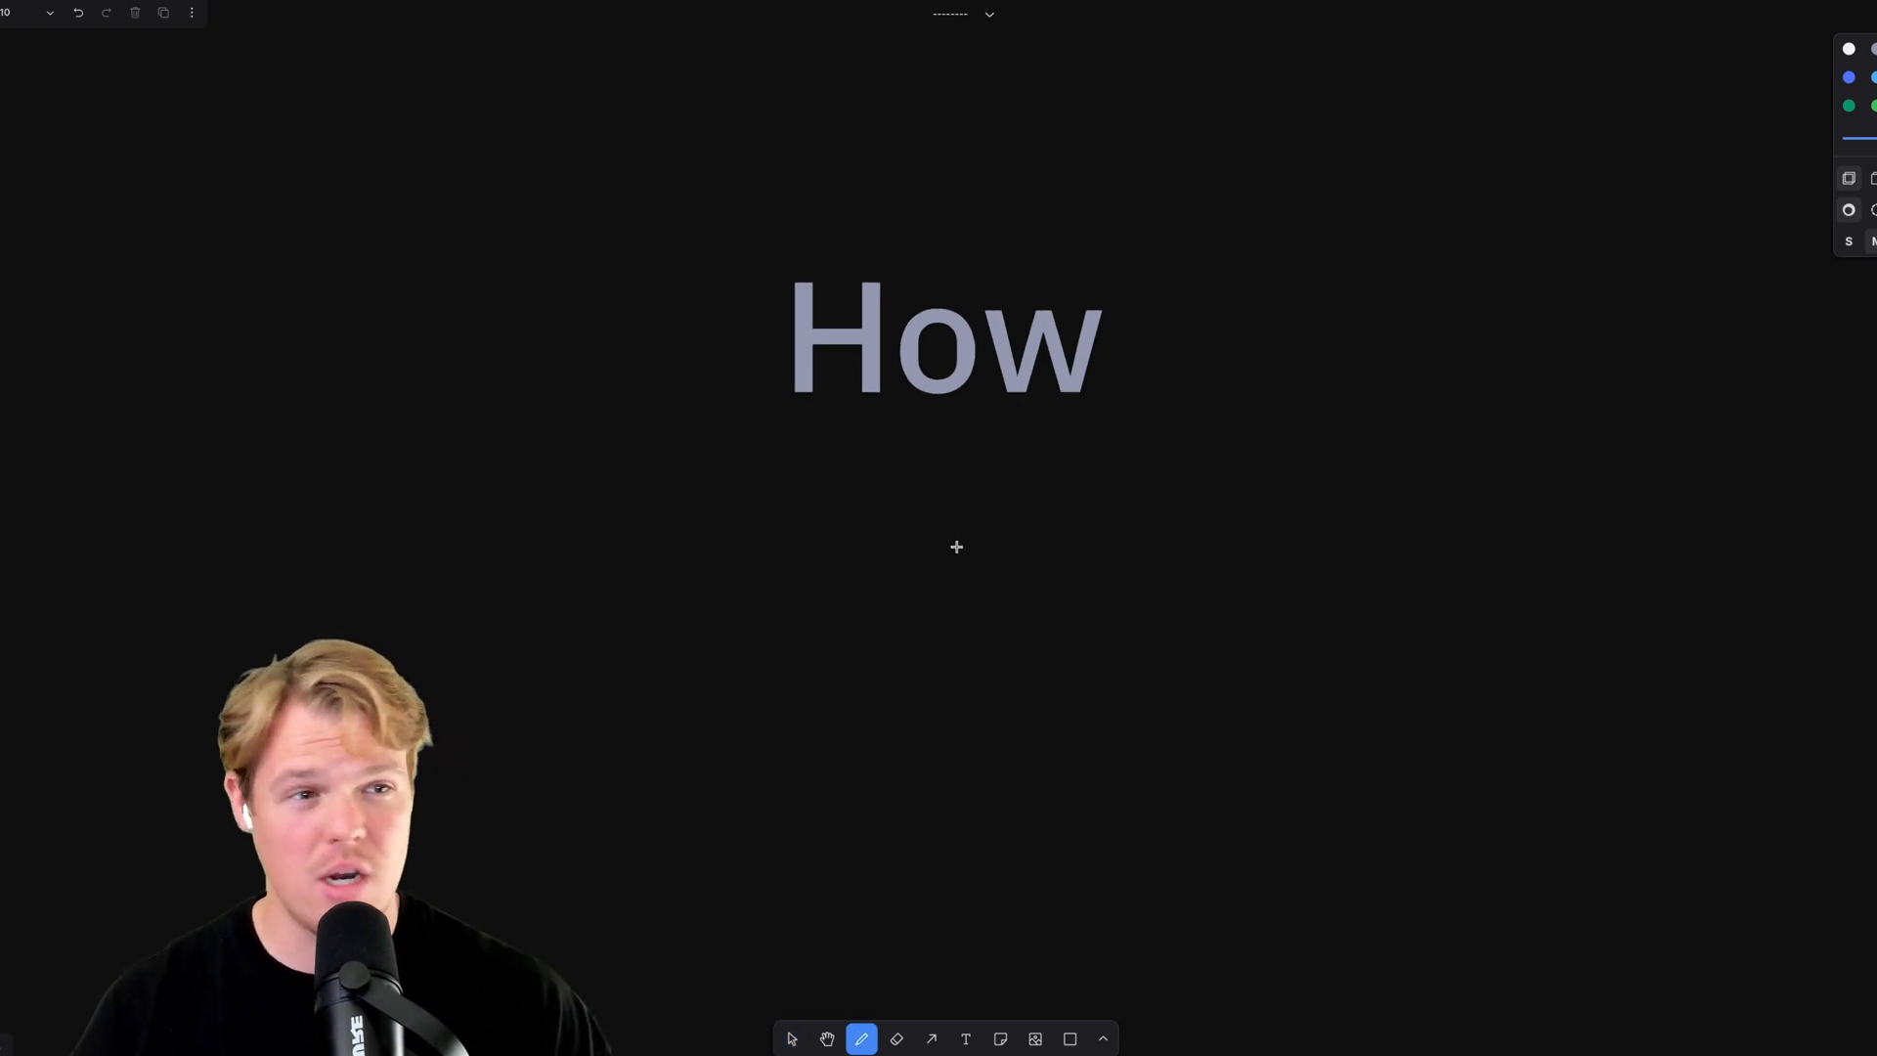
pyautogui.moveTo(916, 449); pyautogui.dragTo(924, 527)
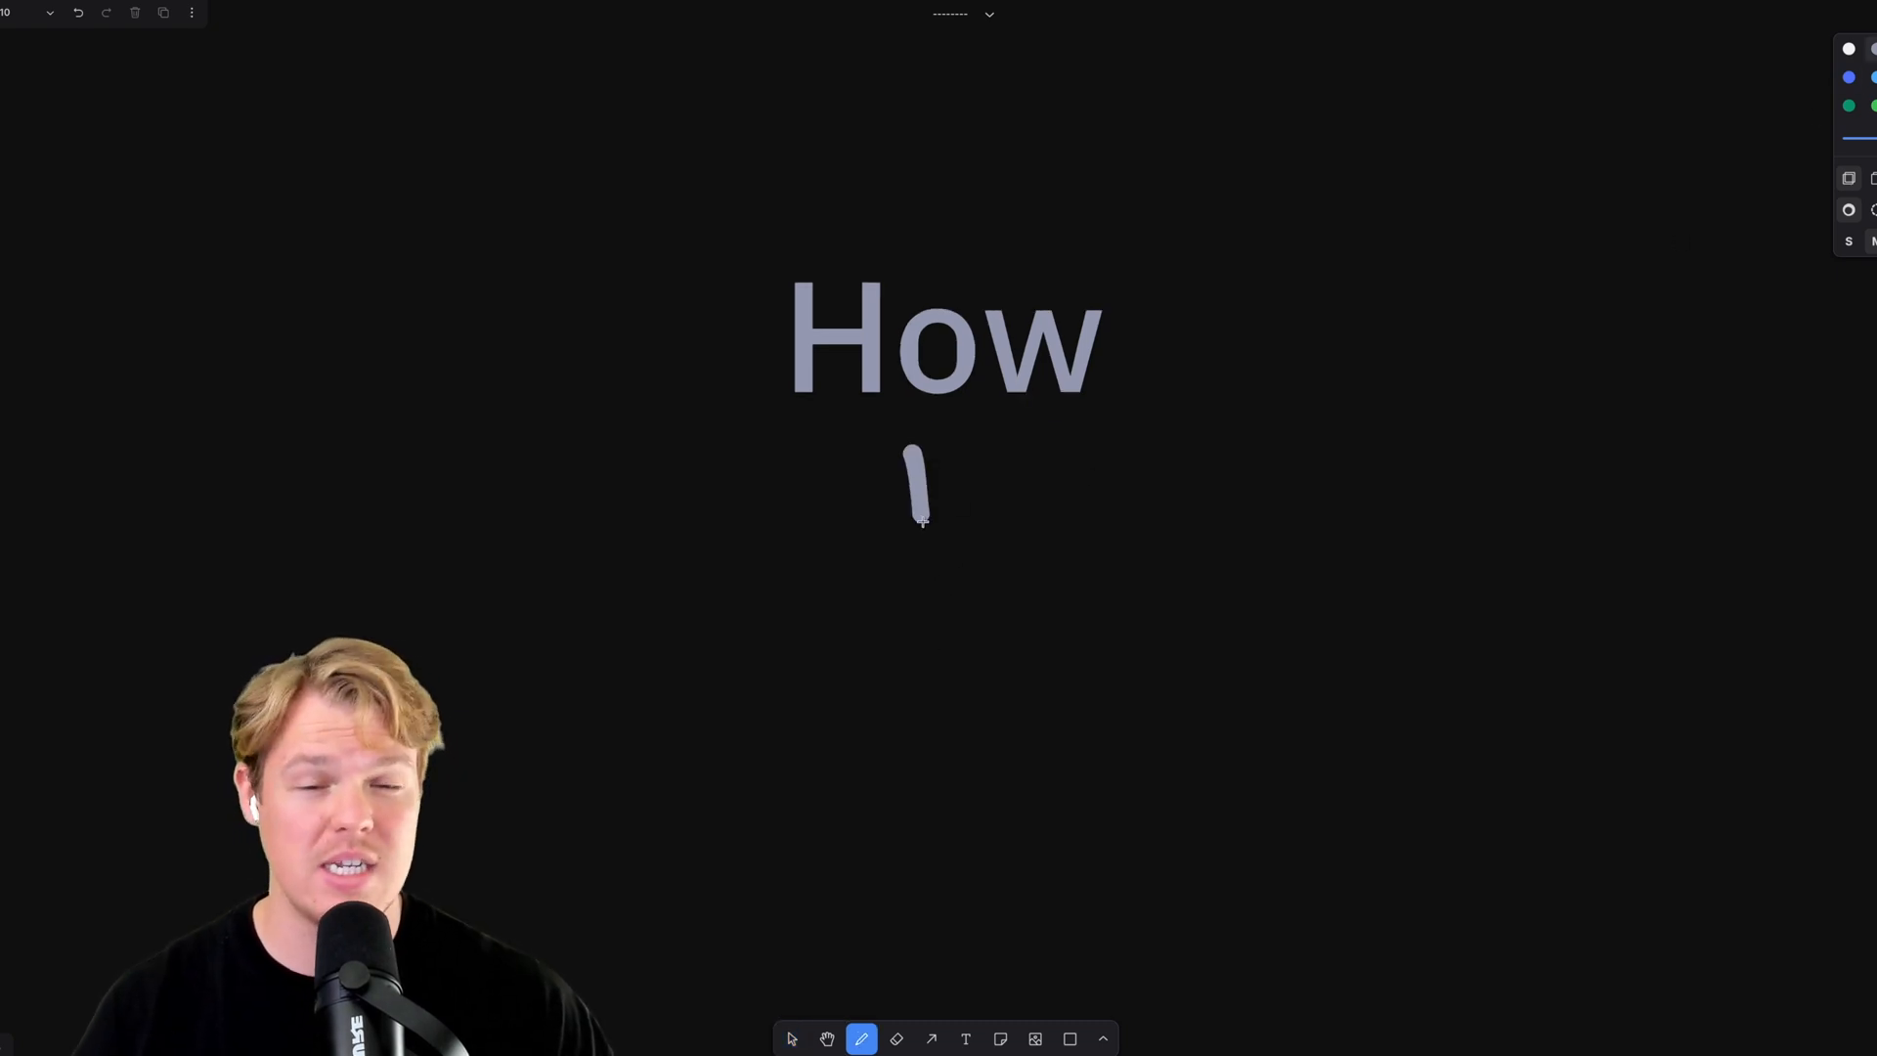
pyautogui.moveTo(922, 502); pyautogui.dragTo(1424, 563)
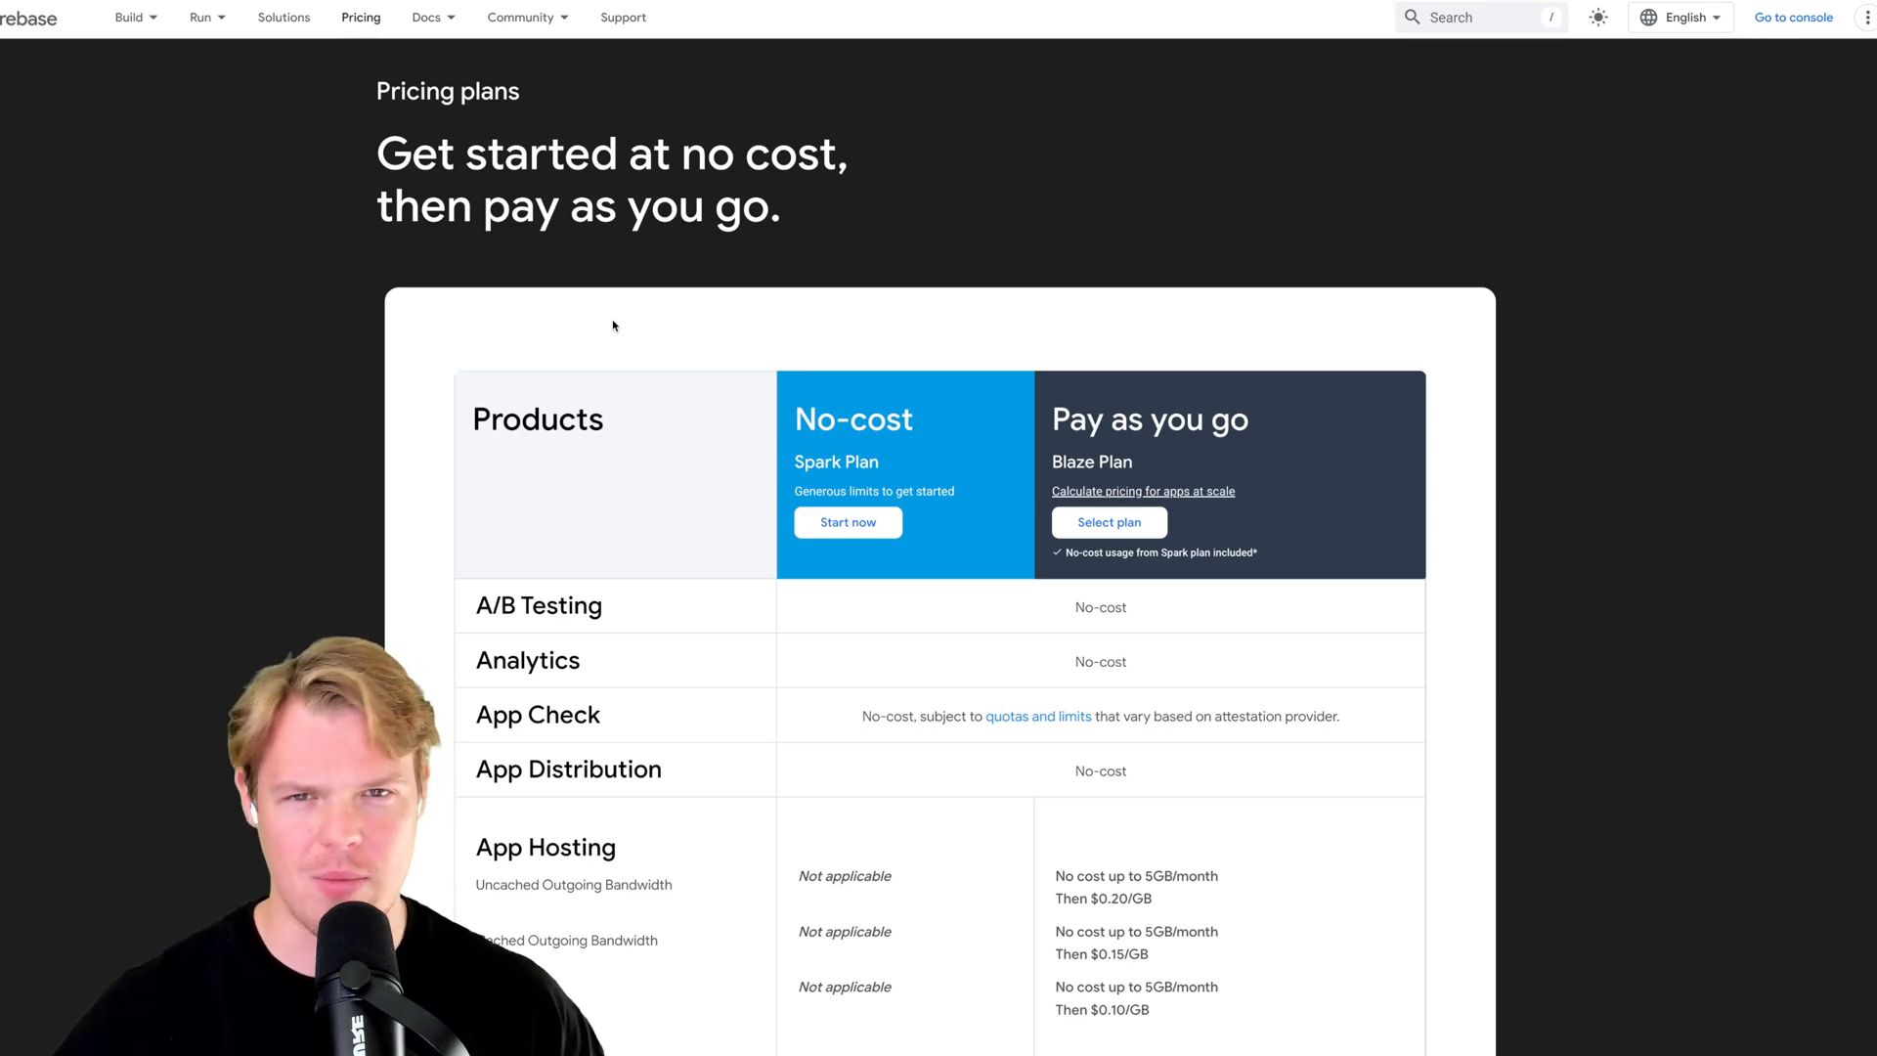
pyautogui.moveTo(506, 374)
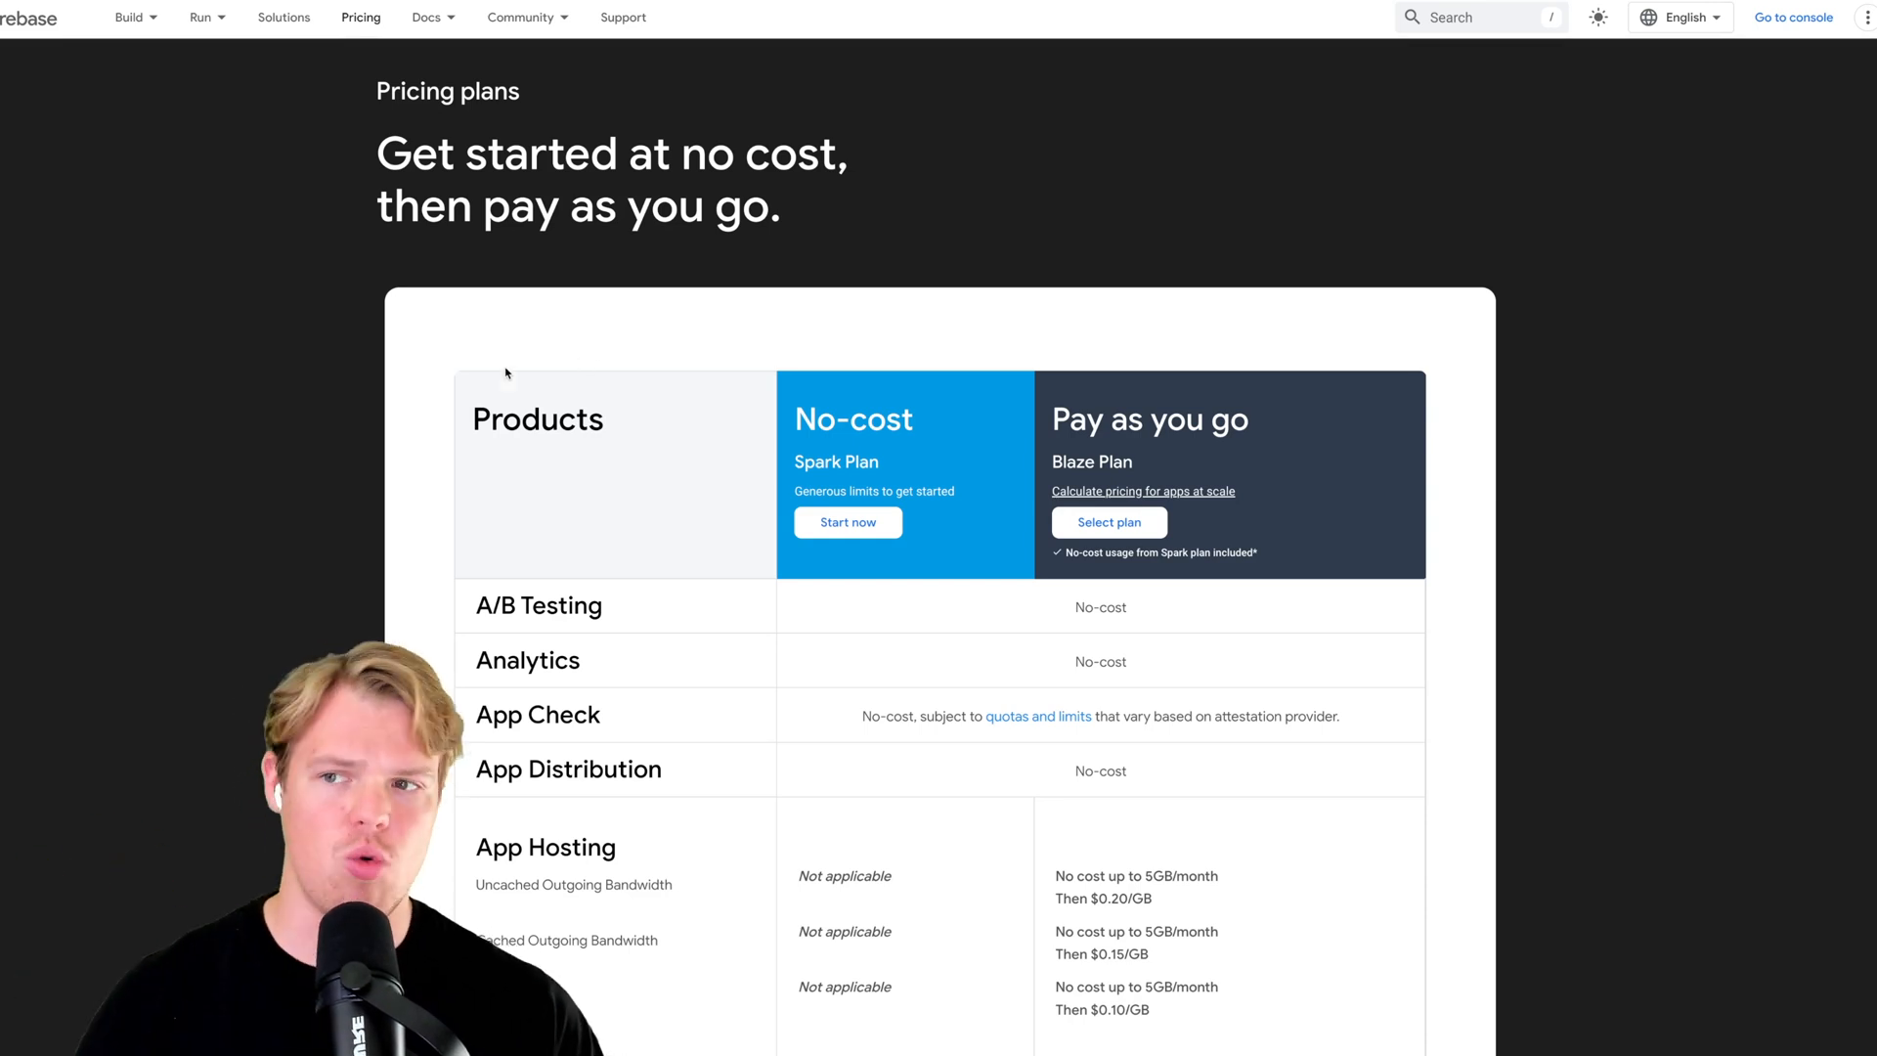
pyautogui.scroll(-3)
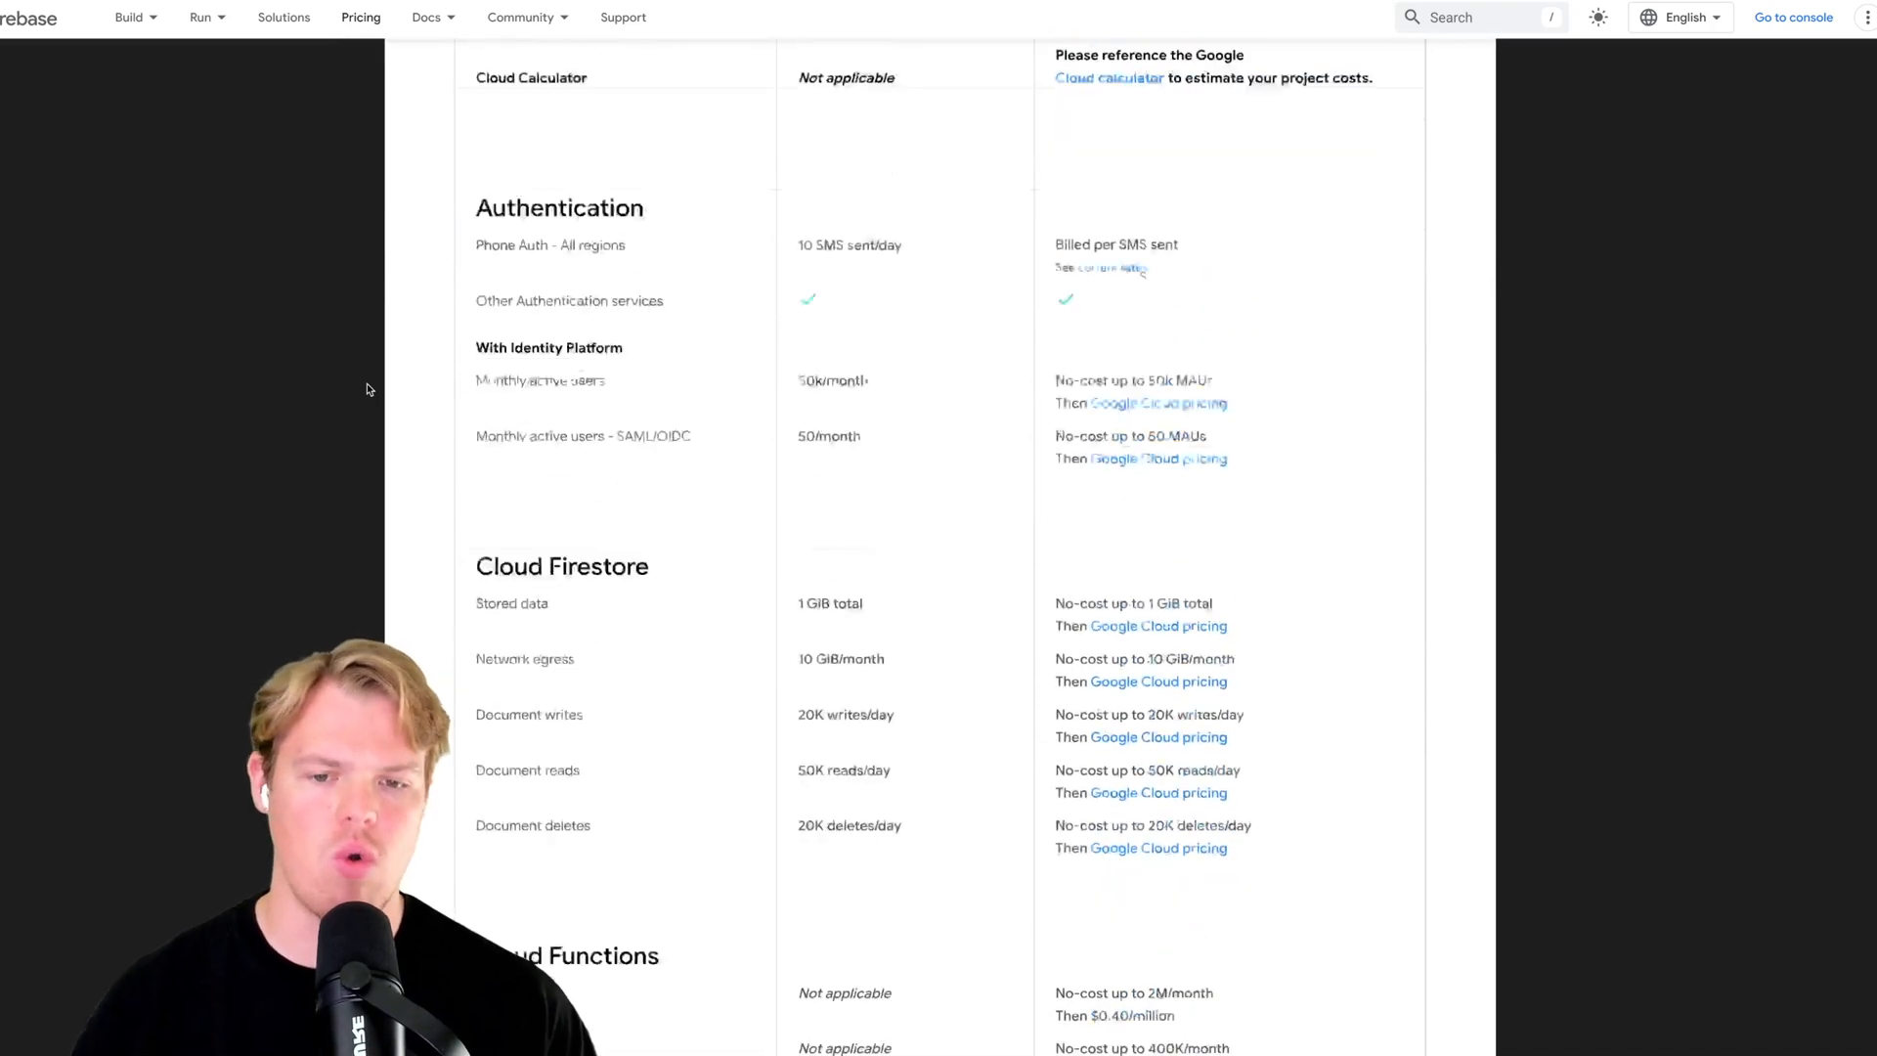
pyautogui.scroll(-3)
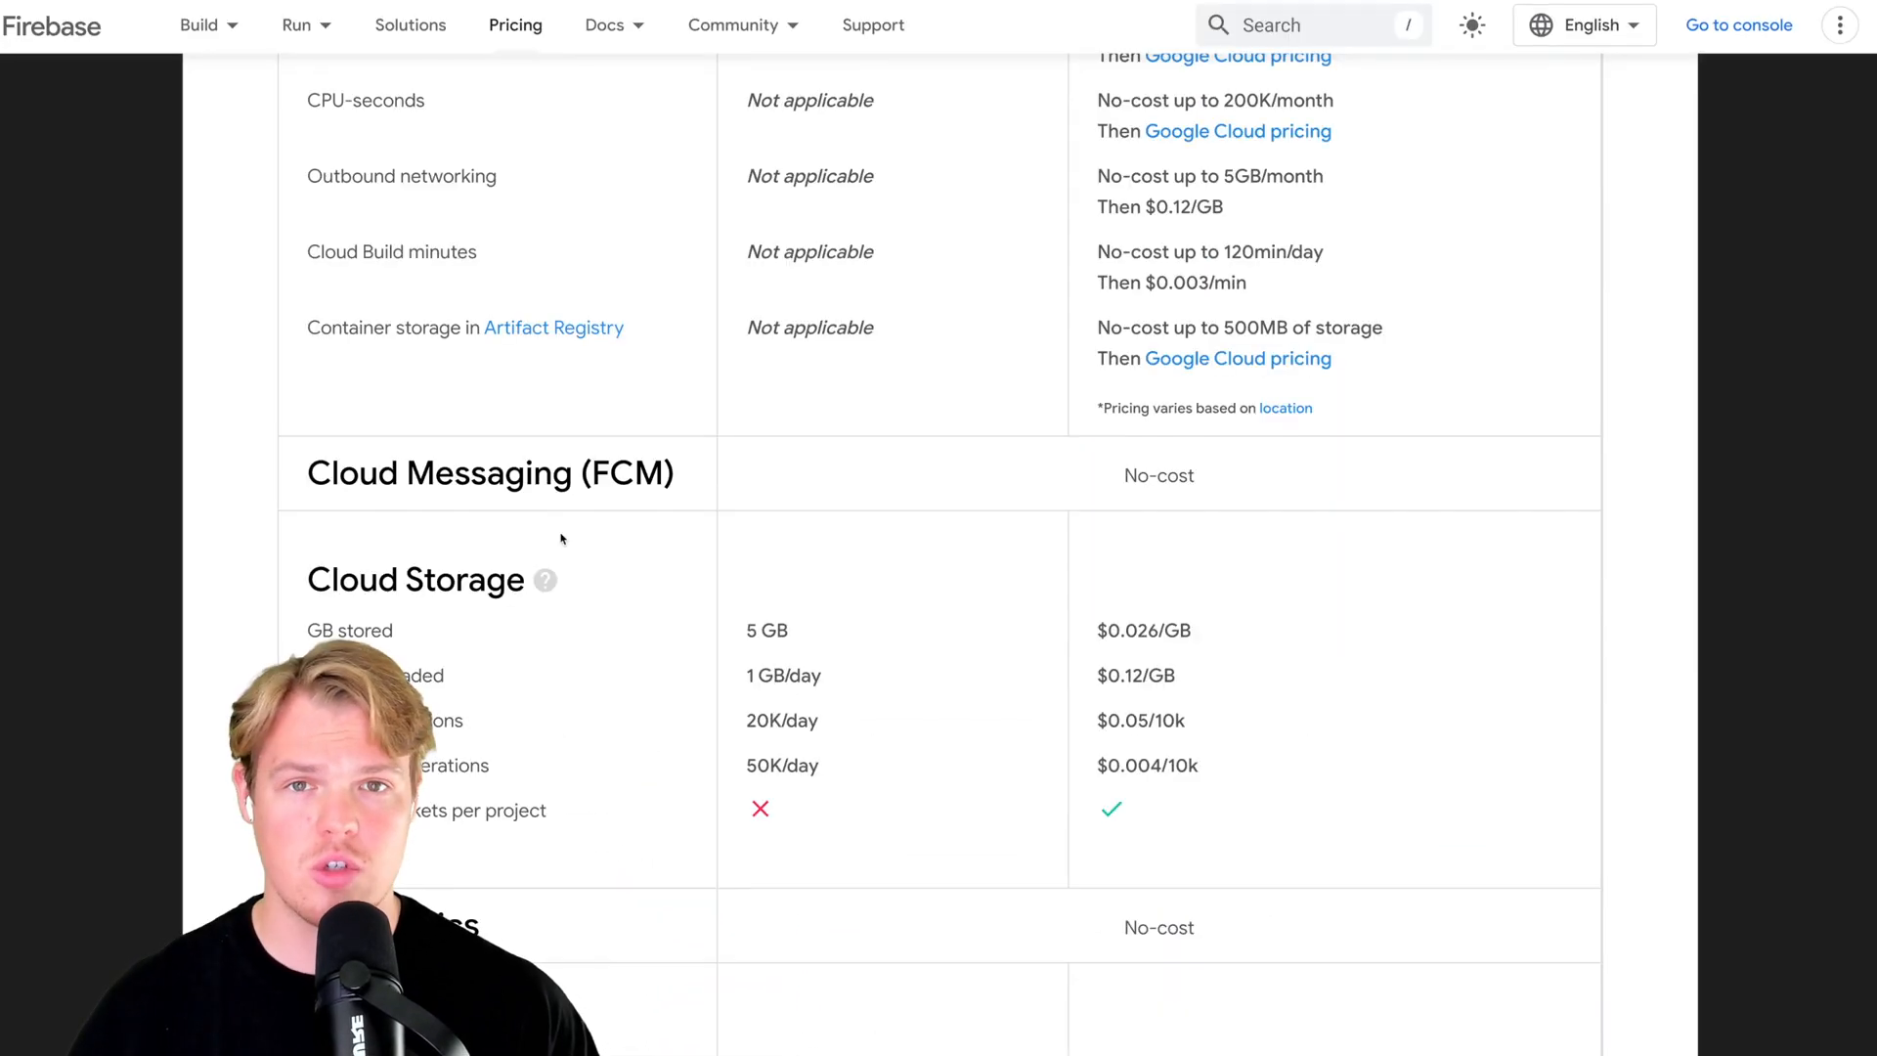
pyautogui.scroll(-3)
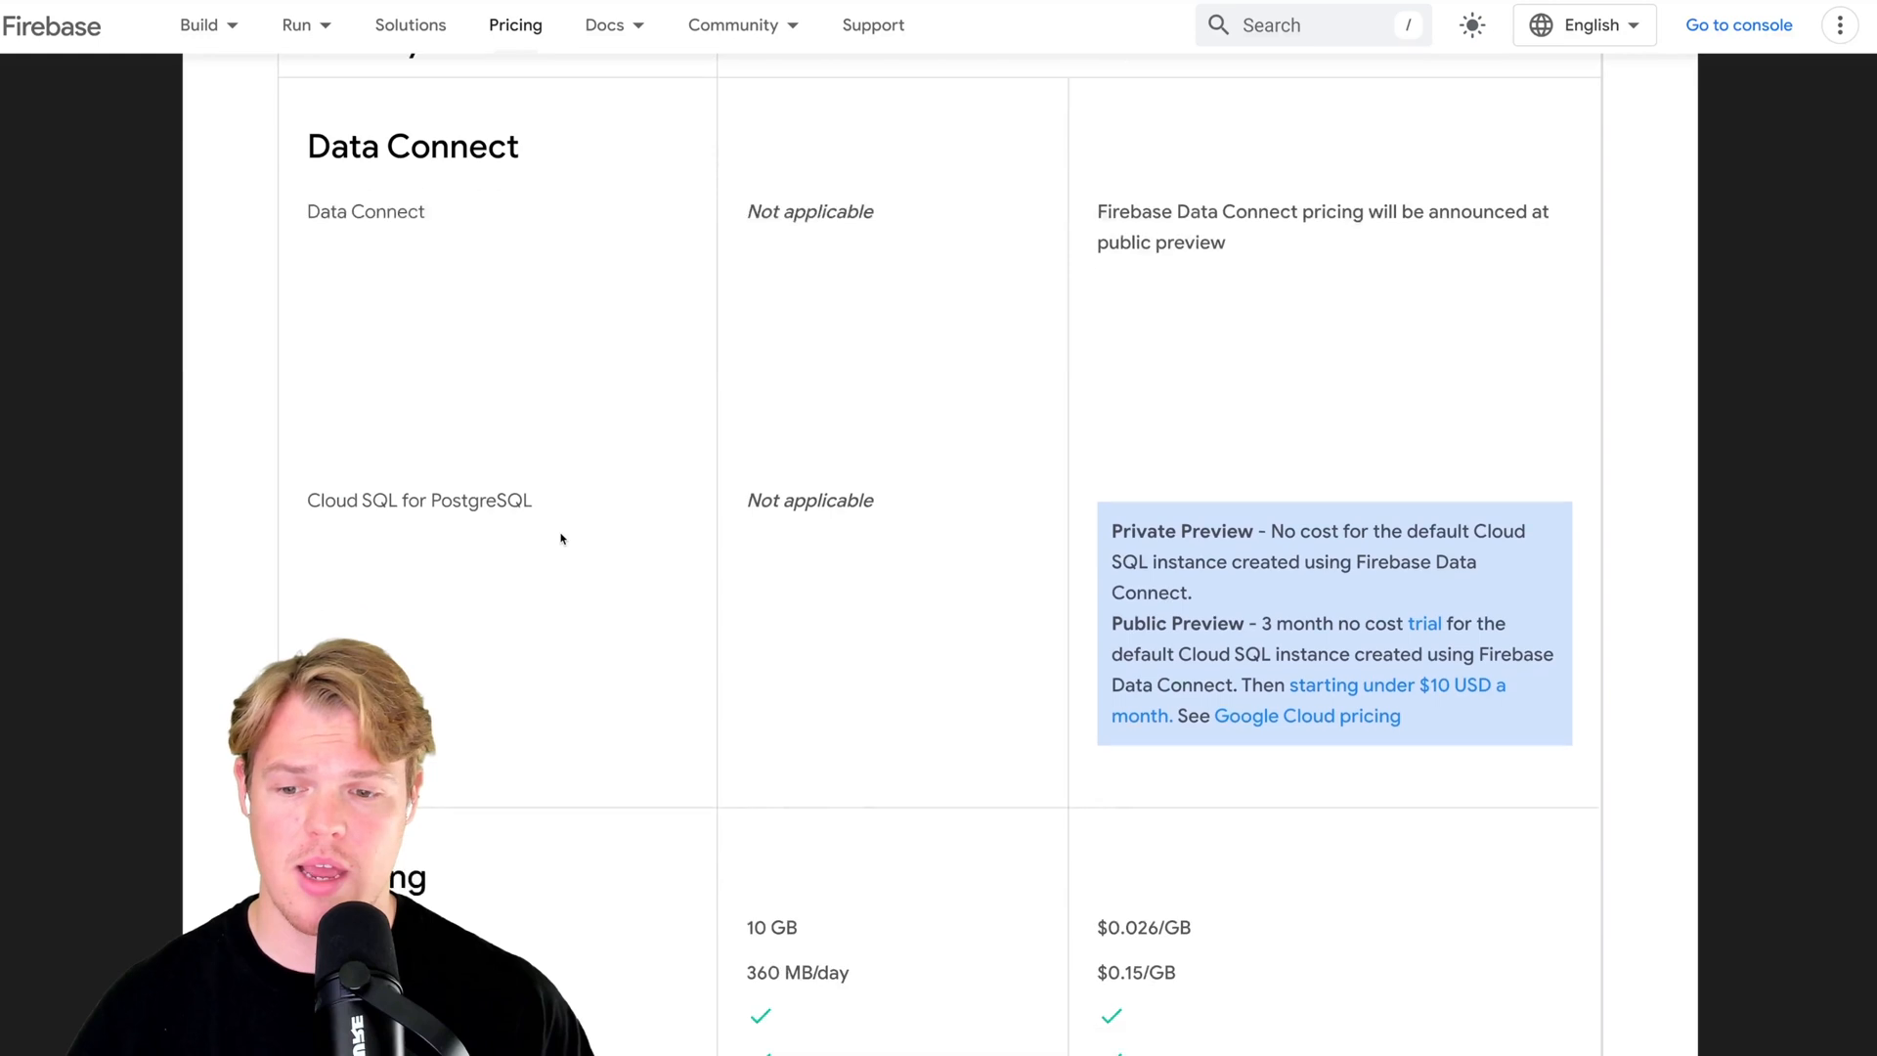
pyautogui.scroll(-3)
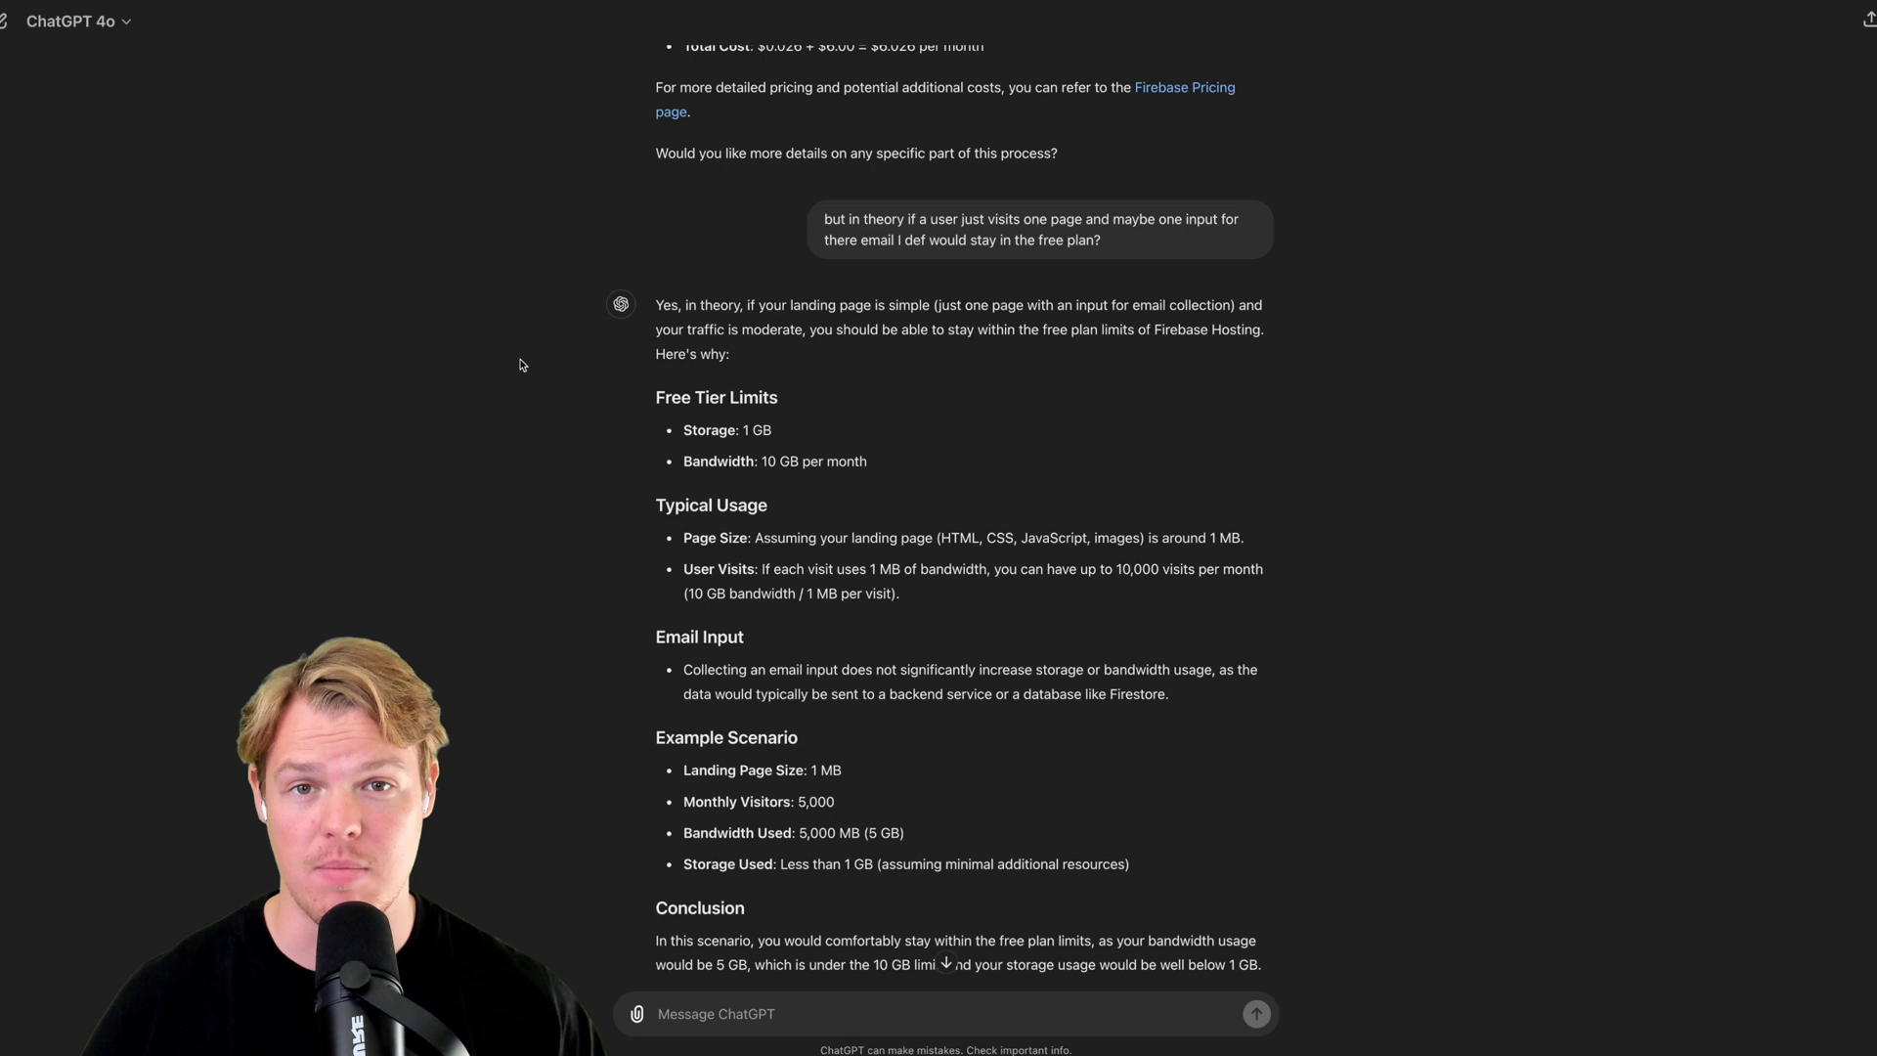
pyautogui.scroll(-3)
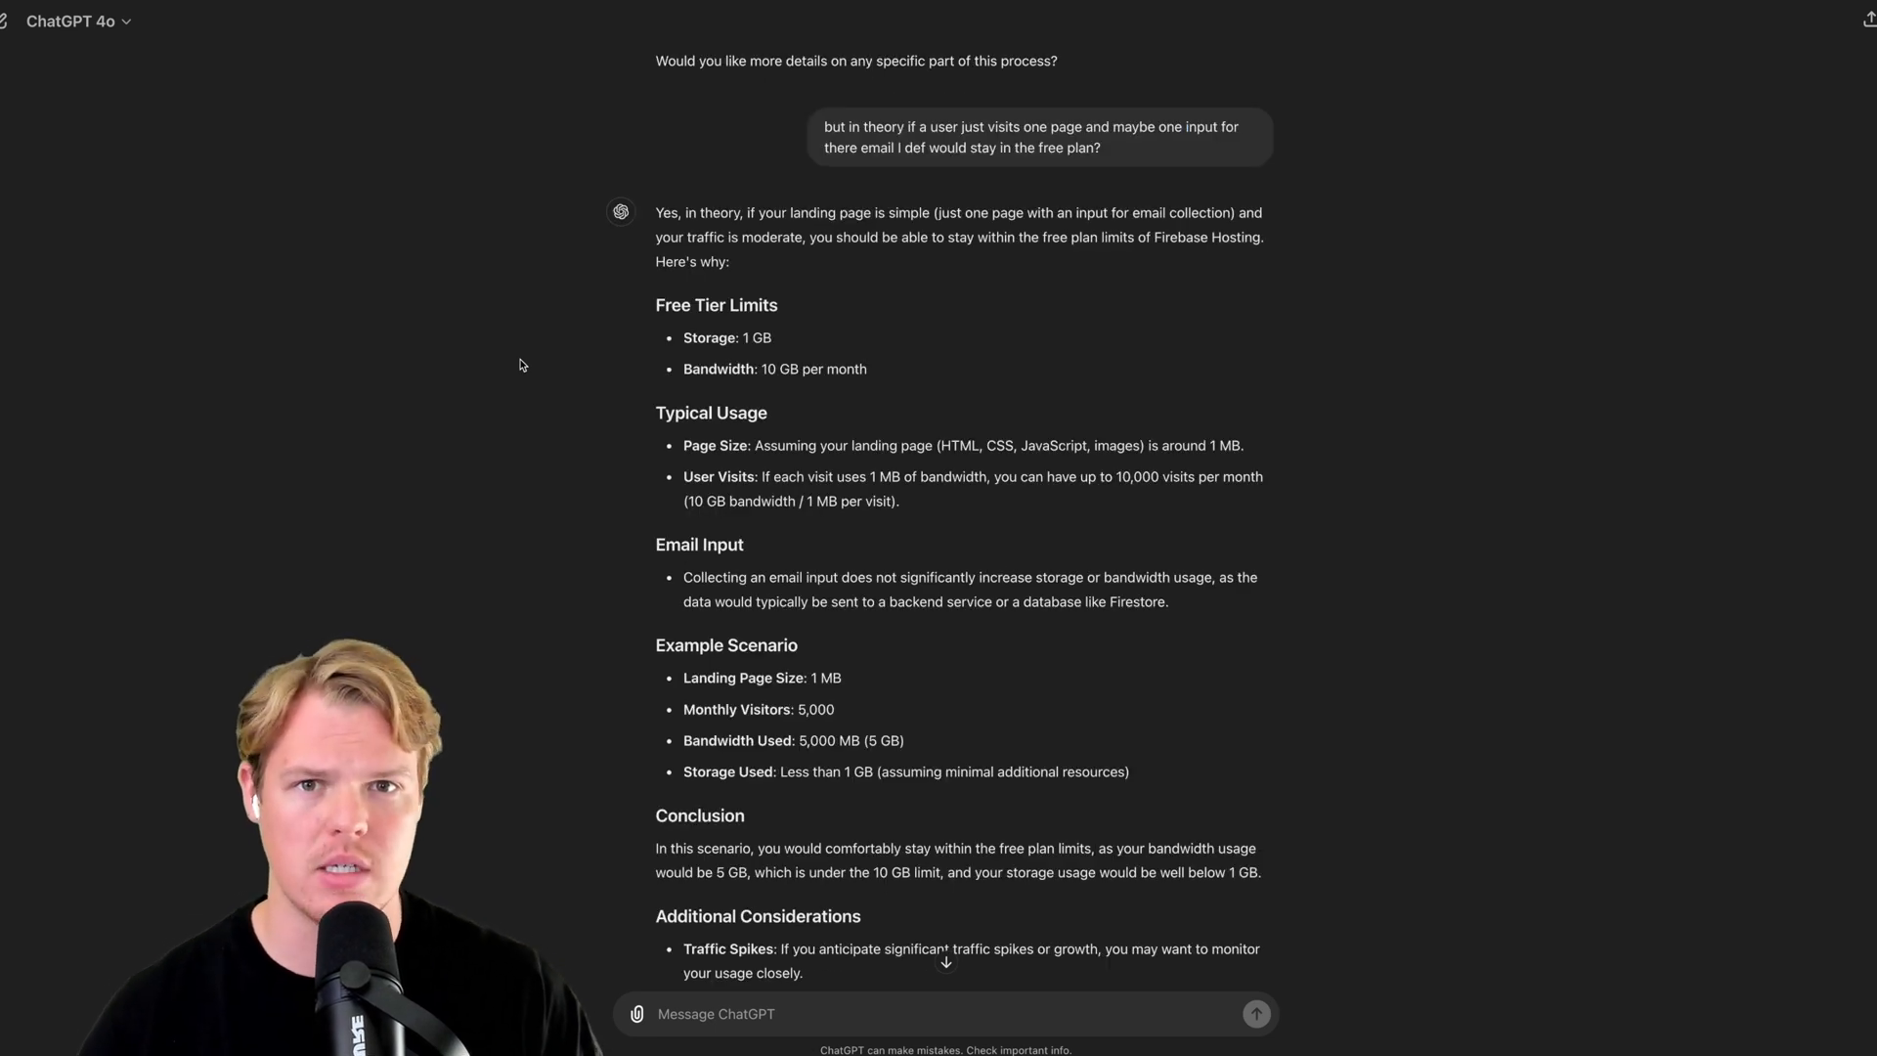
pyautogui.scroll(-3)
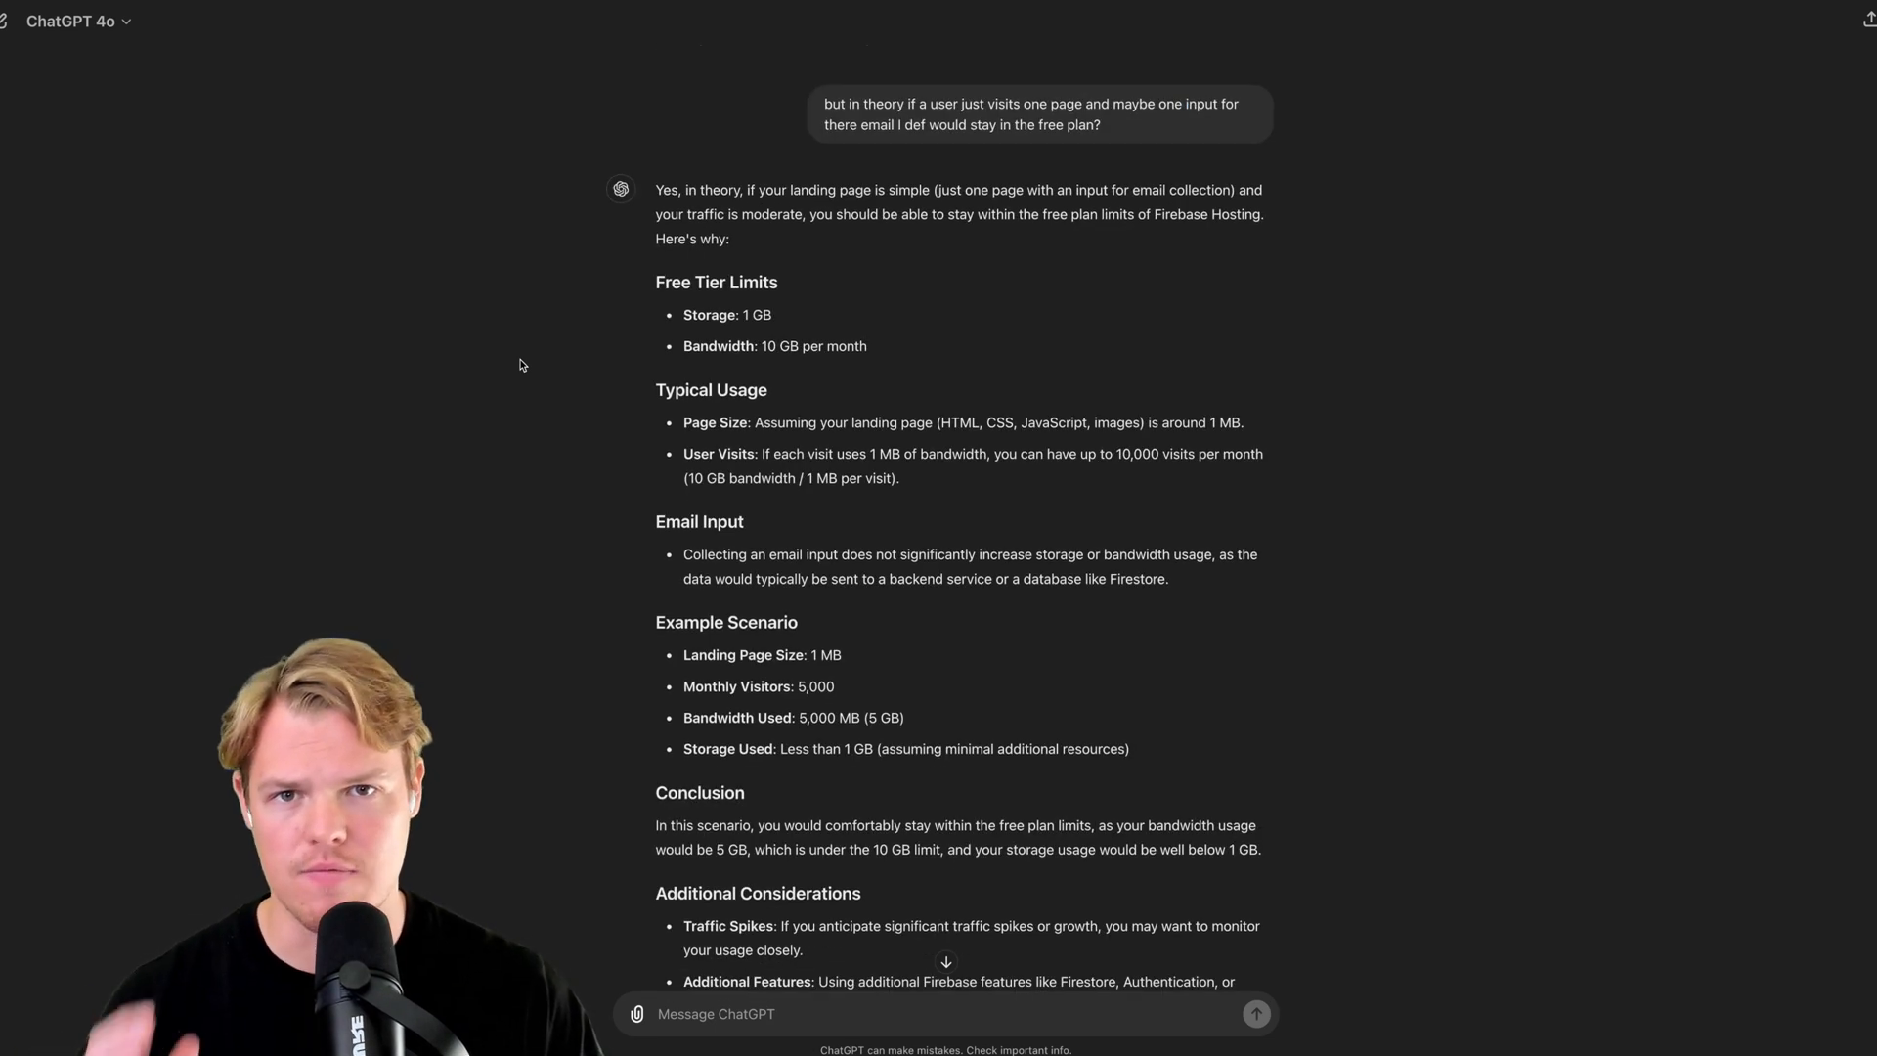
pyautogui.scroll(-3)
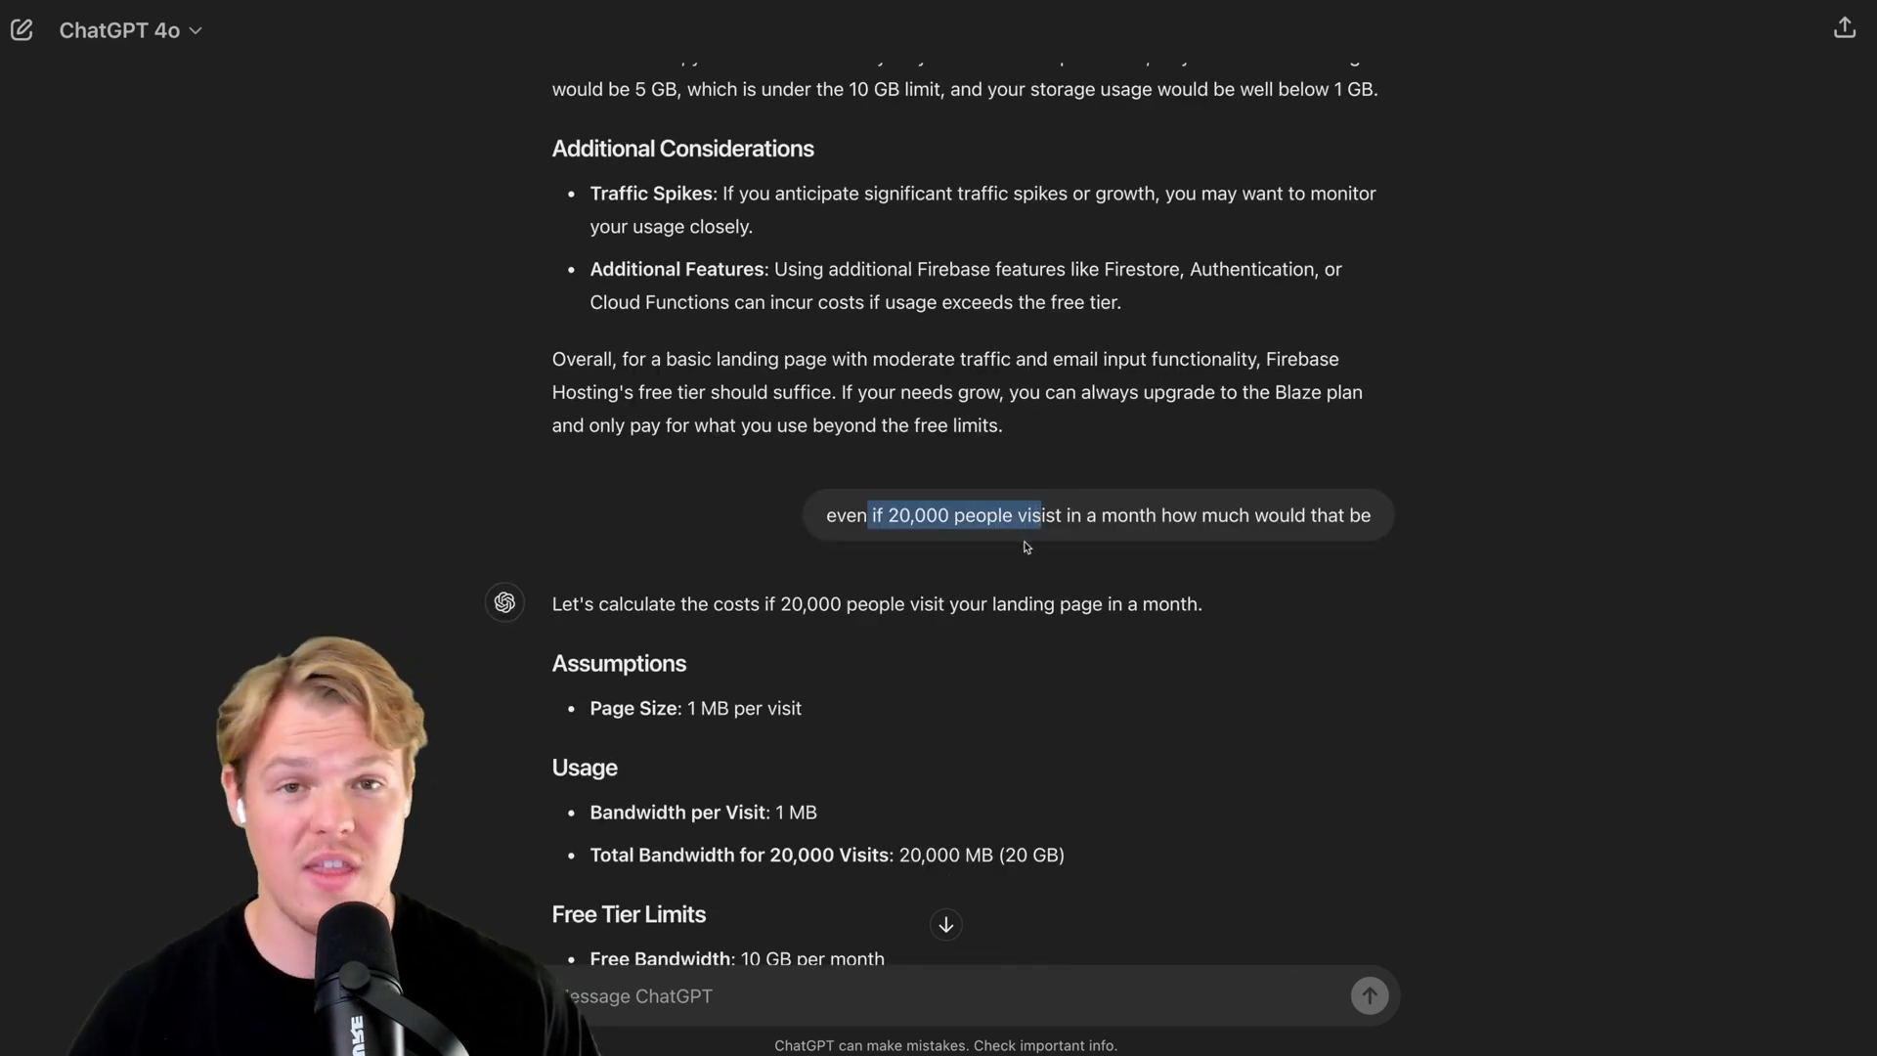
pyautogui.scroll(-3)
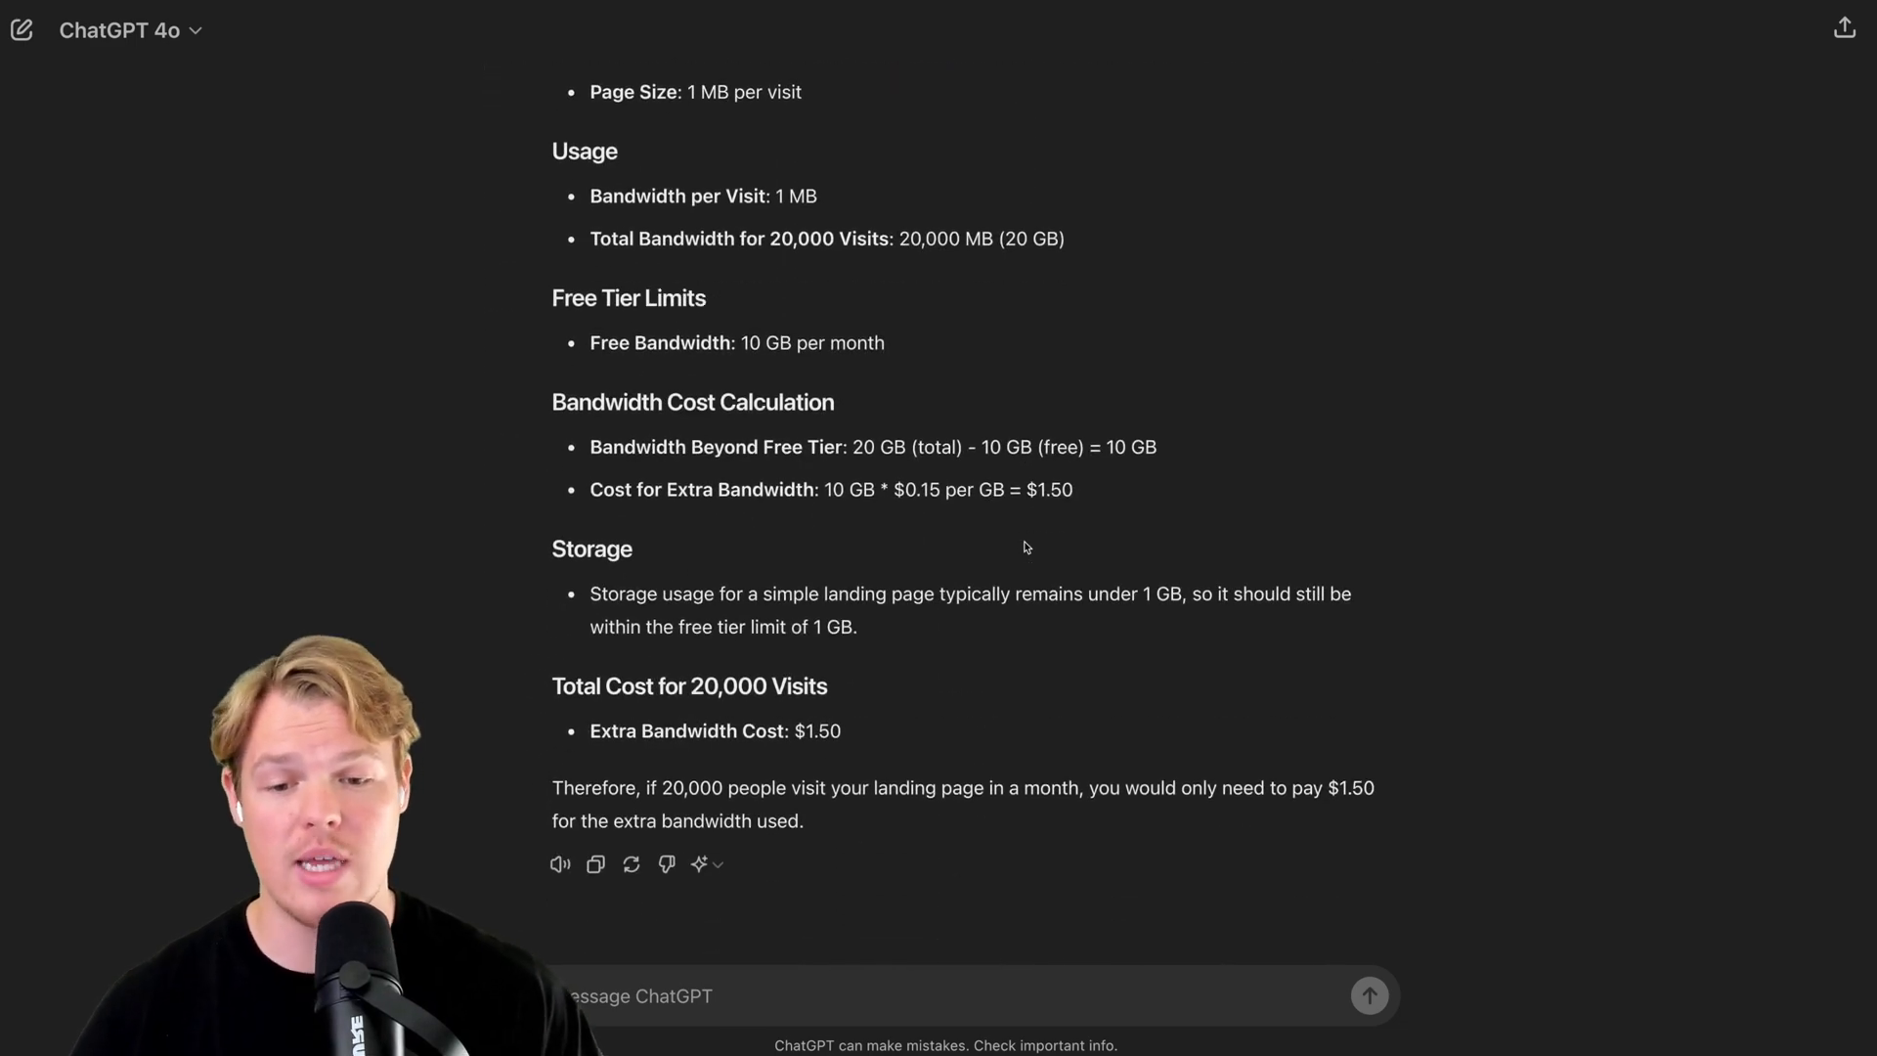